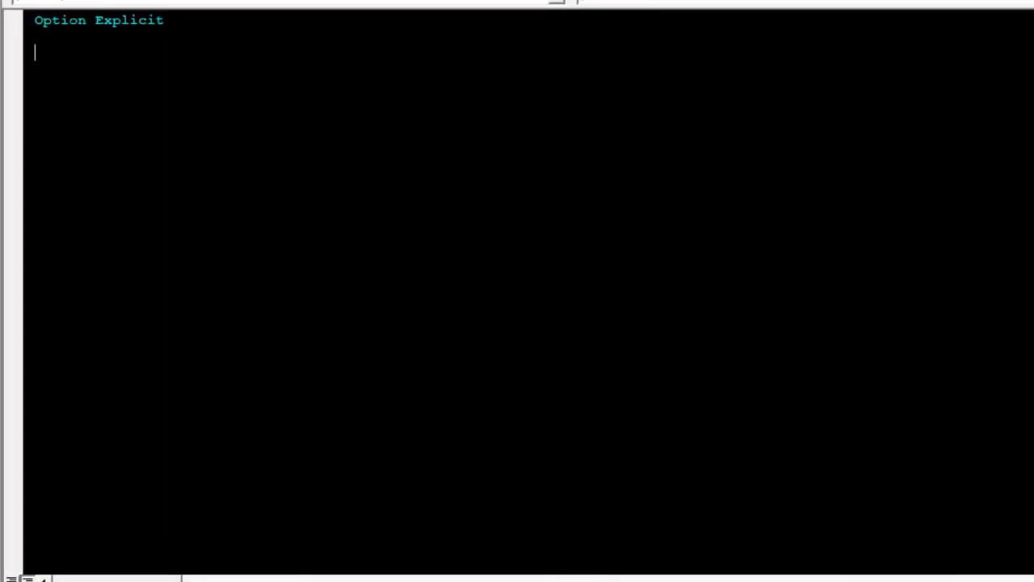
Step: Start Sub combine_pdf_files(), declaring Aapp As Acrobat.AcroApp and toDoc As Acrobat.AcroPDDoc
text(sub)
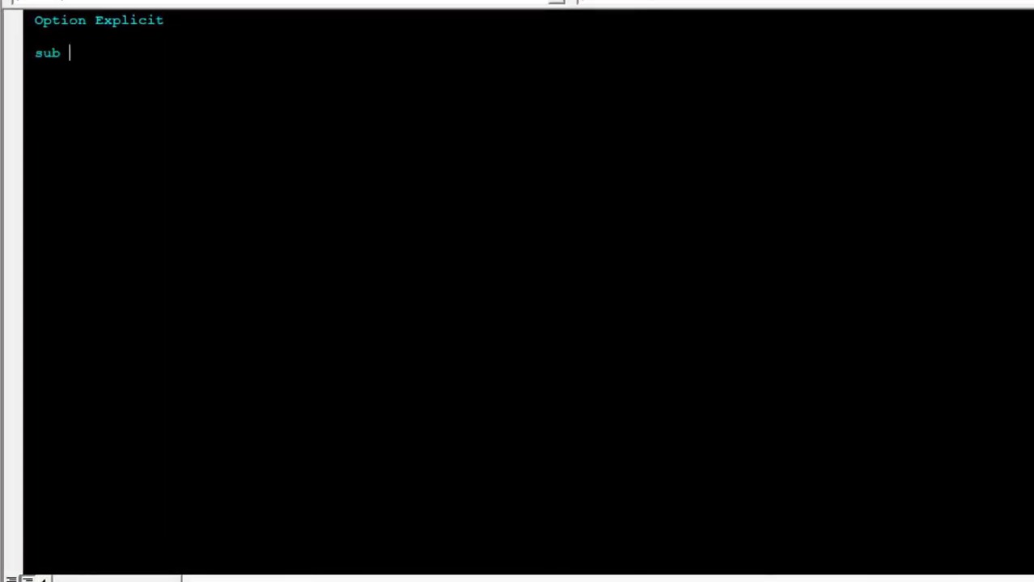
text(combine)
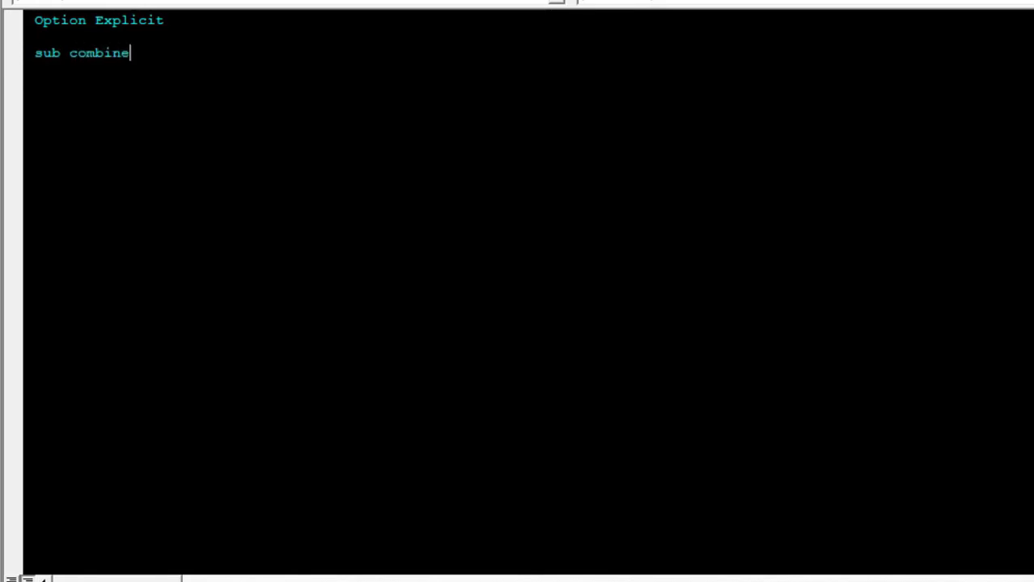
text(_pdf_files()
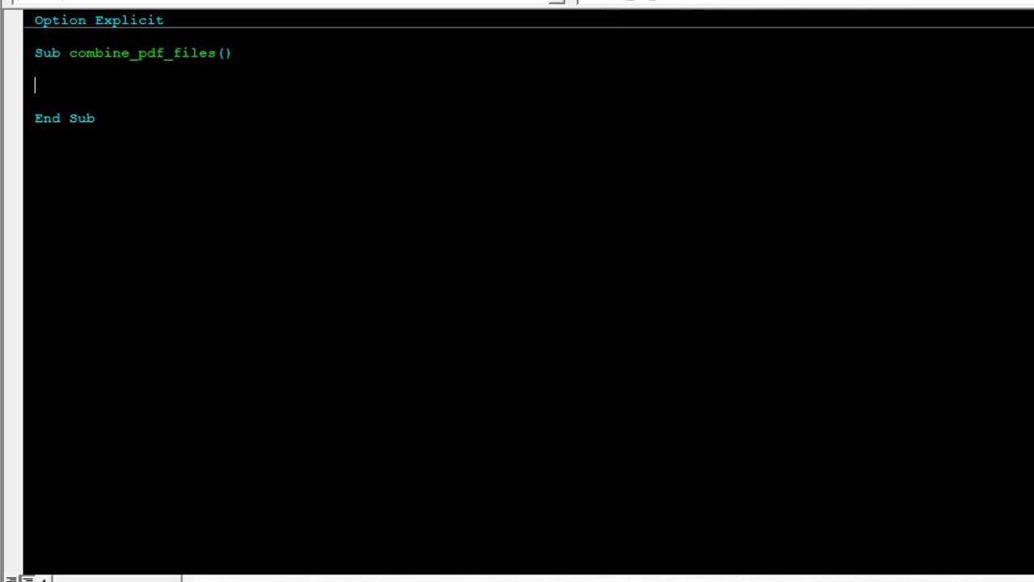
text(dim A)
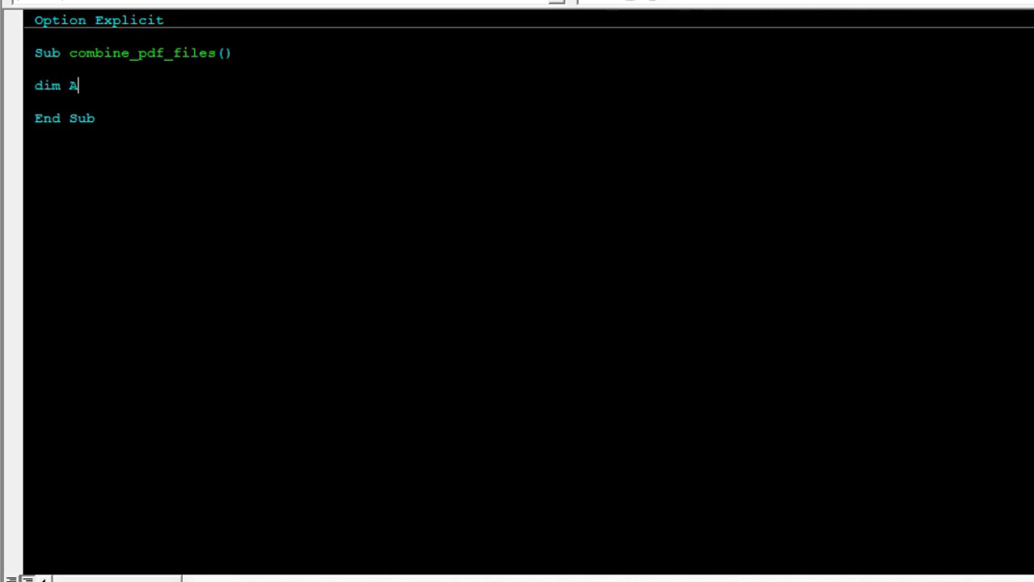
text(pp as)
text(dim toD)
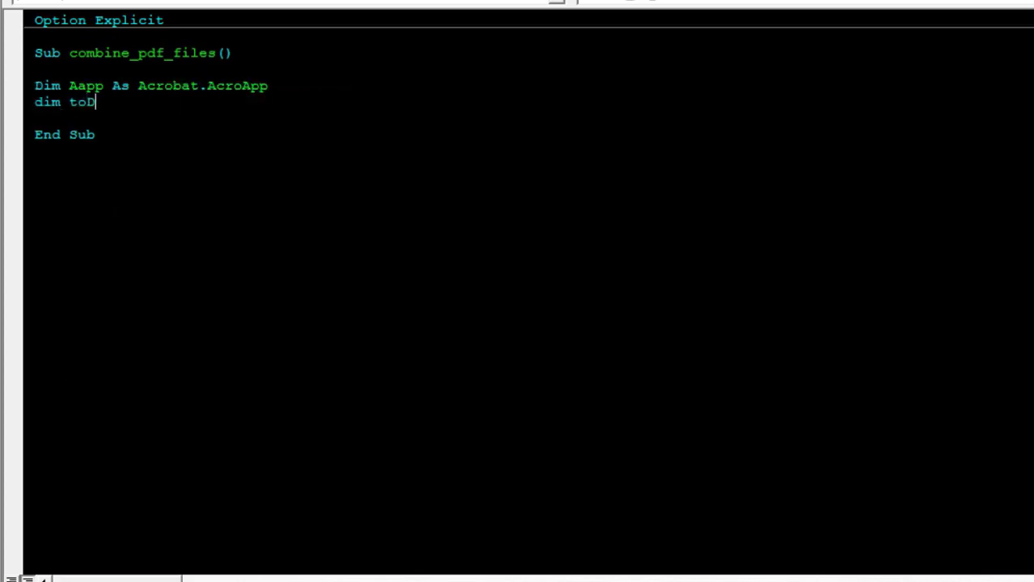
text(oc)
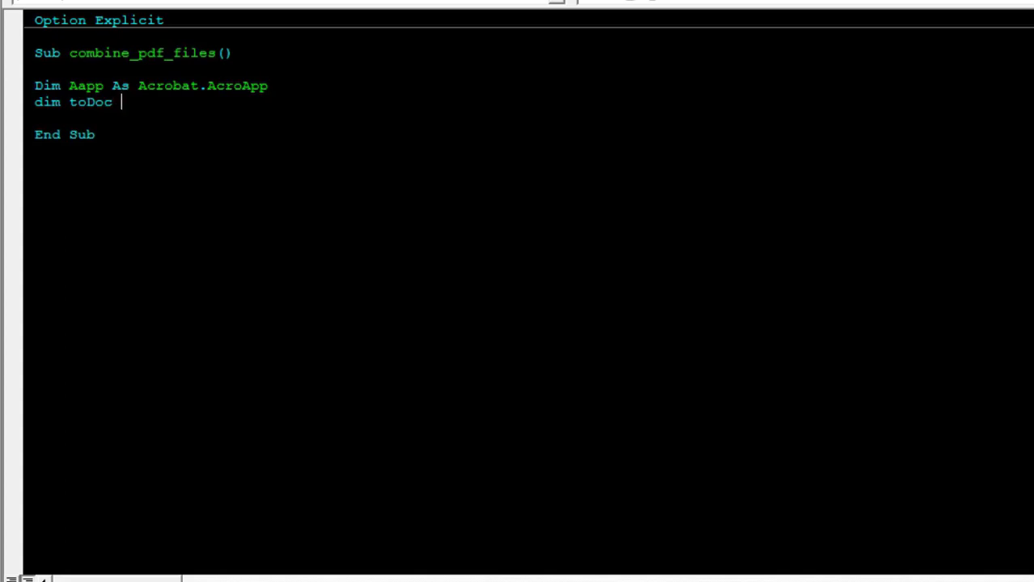
text(as ac)
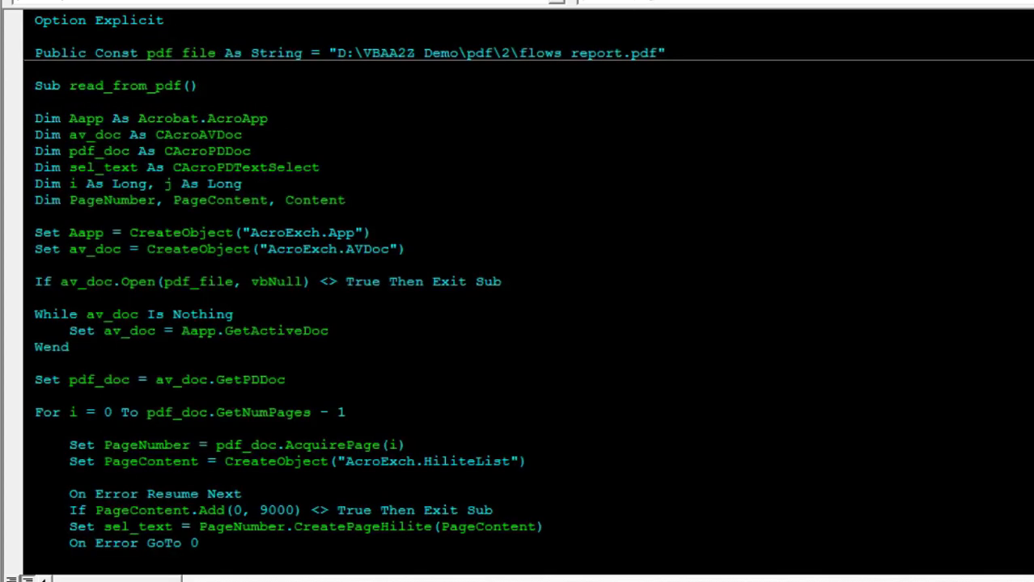
Step: Declare fromDoc, create AcroExch.App and two AcroExch.PDDoc objects, and set each to Nothing
drag(36, 233, 408, 249)
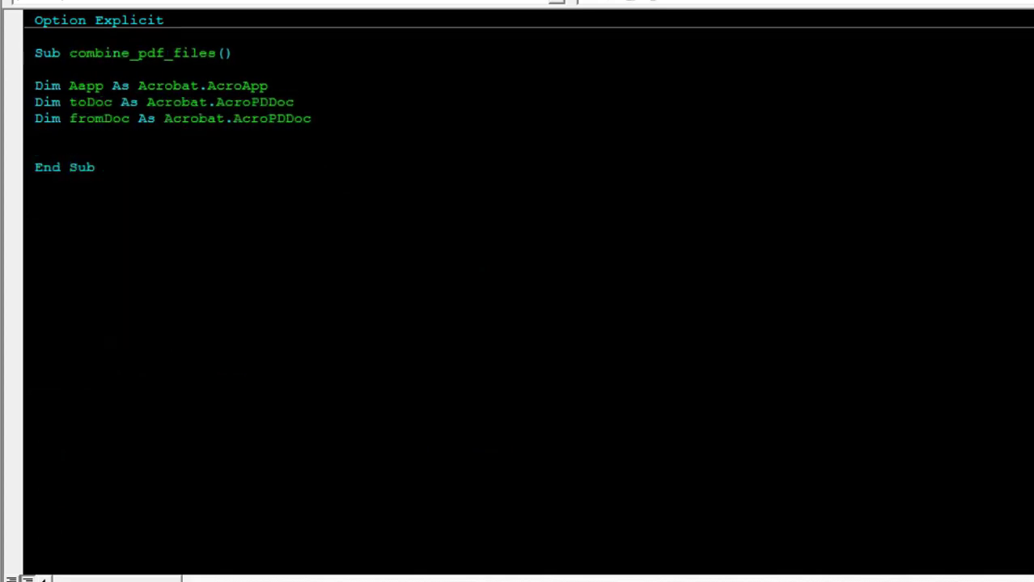
text(Set Aapp = CreateObject("AcroExch.App"))
text(Set toDoc = CreateObject("AcroExch.PDDoc"))
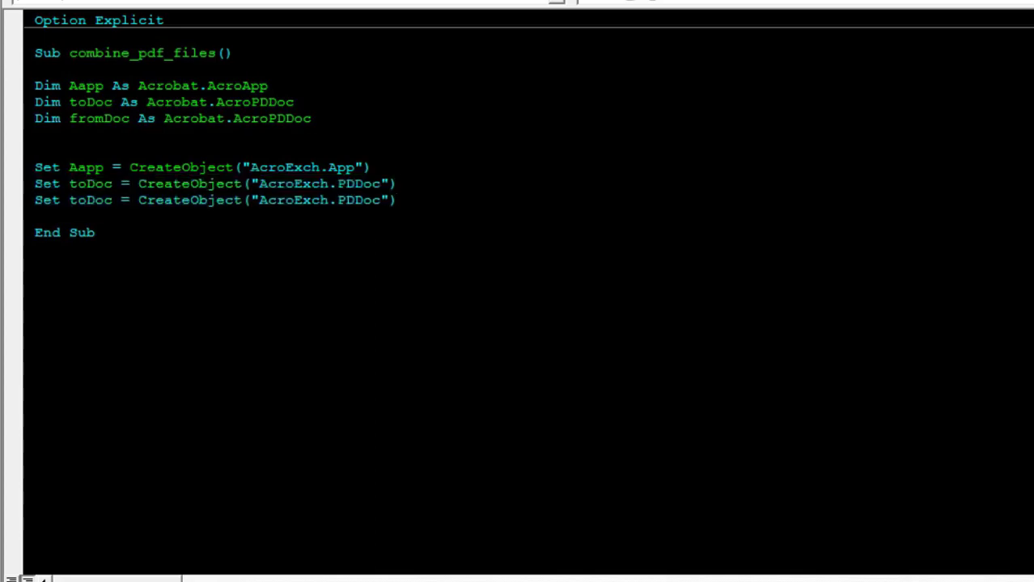
double_click(89, 200)
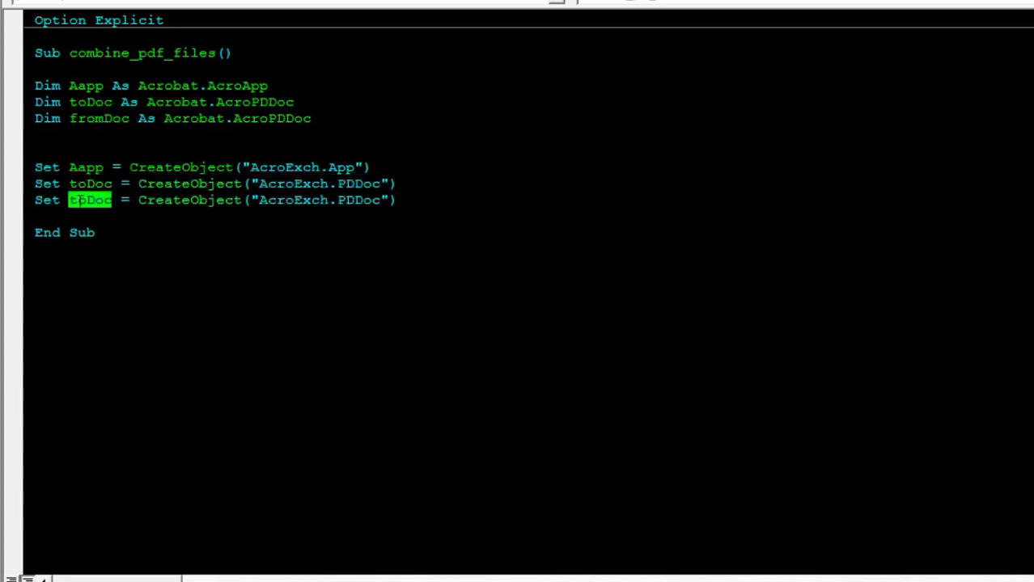
text(fromDoc)
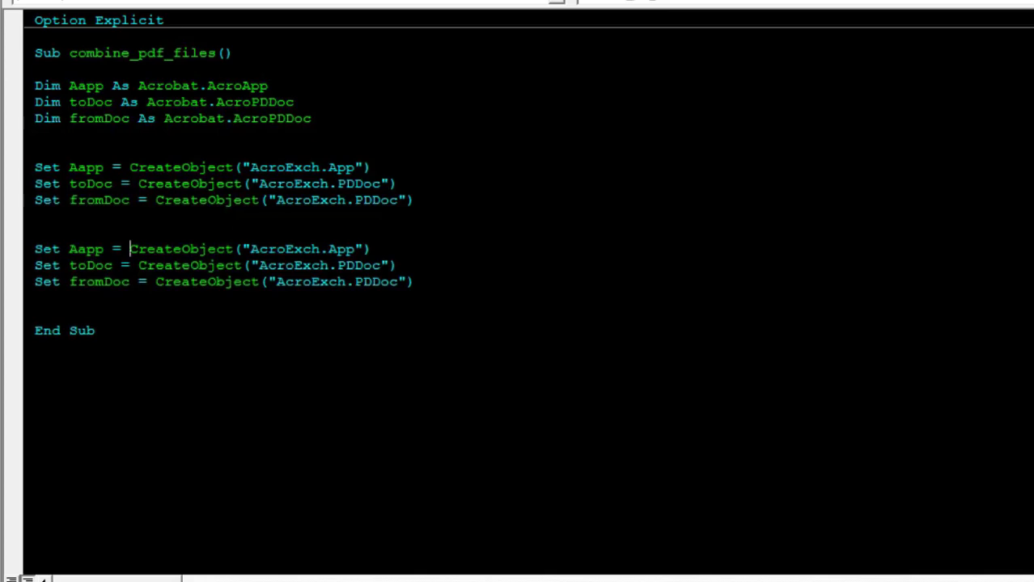
text(Nothing)
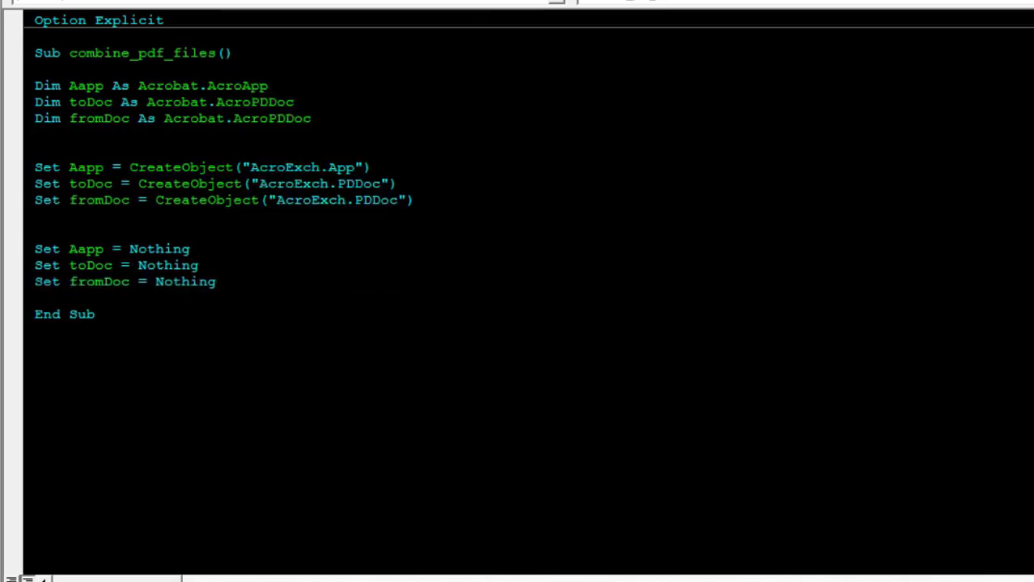
Step: Add toDoc.Close, fromDoc.Close and Aapp.Exit before the Nothing cleanup lines
click(35, 232)
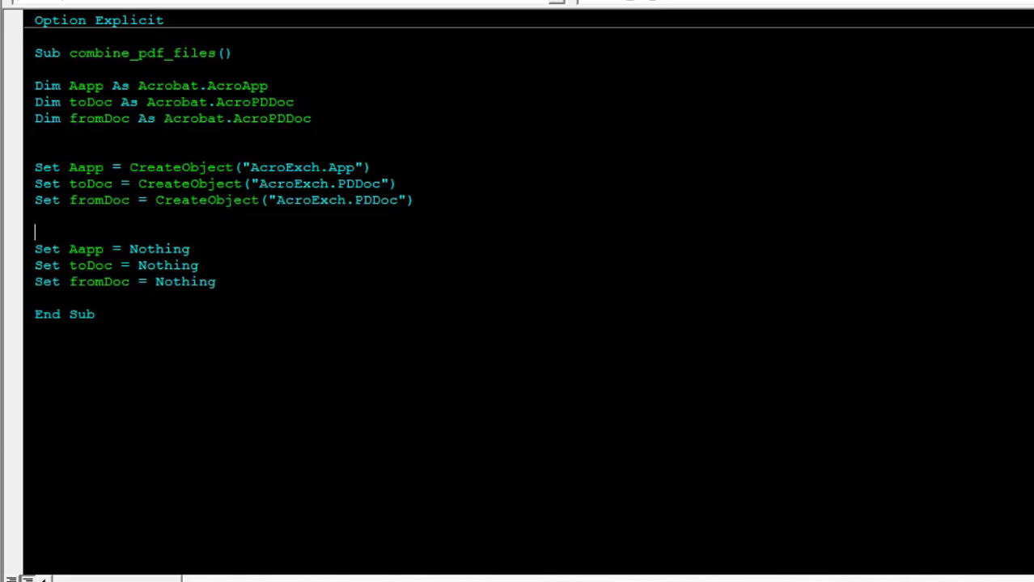
text(Aapp.Exit)
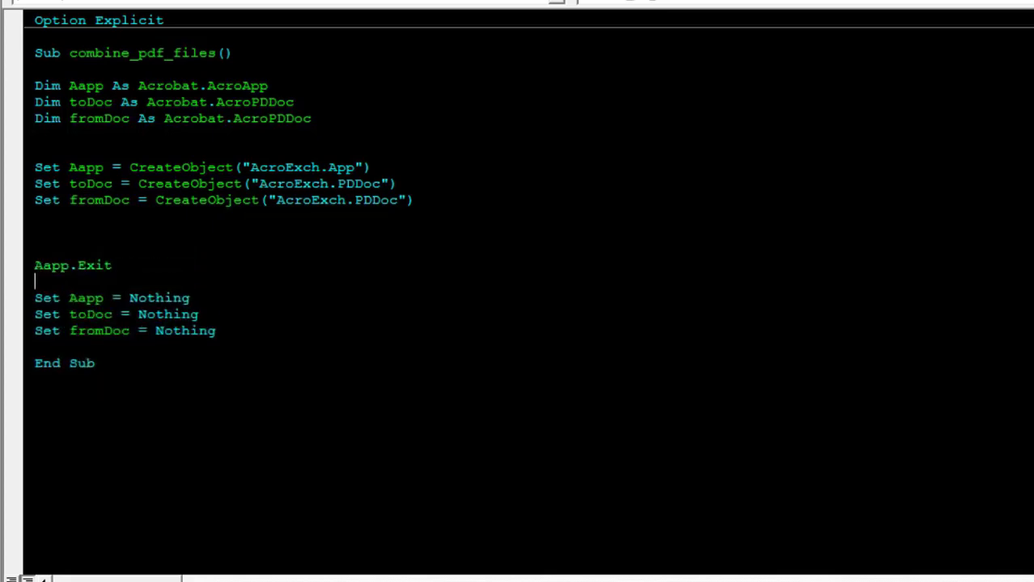
text(set)
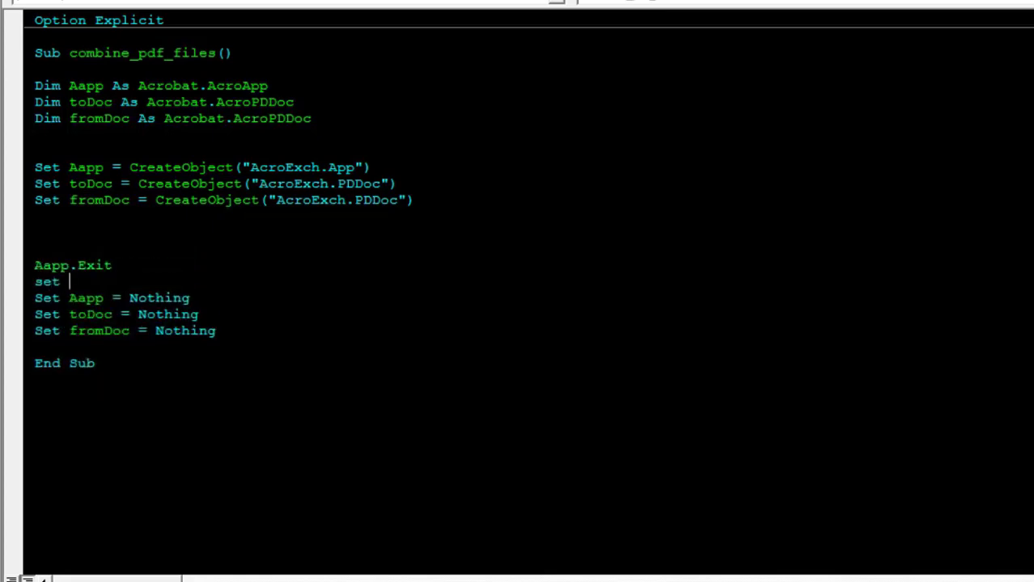
text(Aapp = nothing)
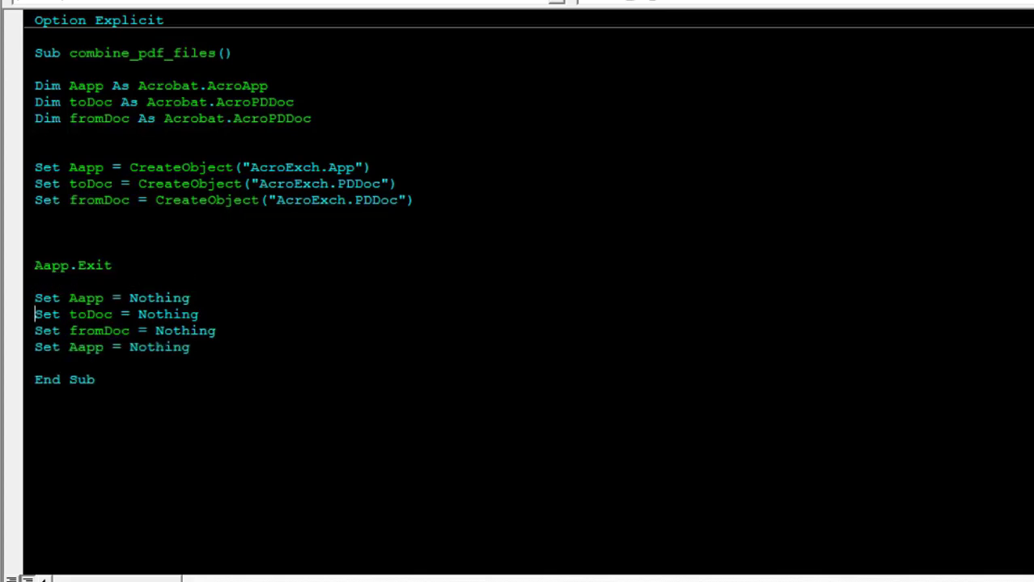
double_click(90, 183)
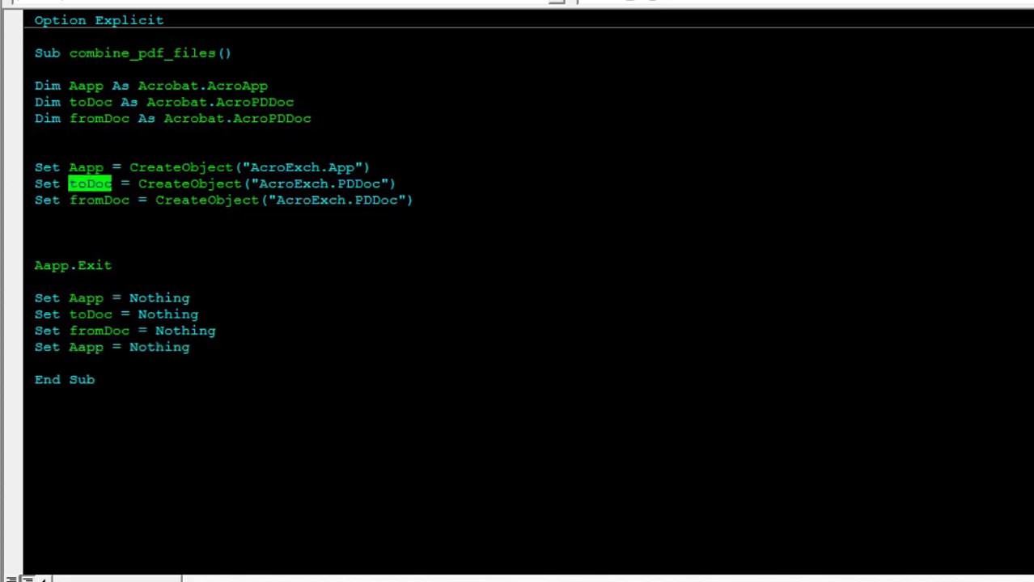
text(toDoc.Close)
text(fromDoc.Close)
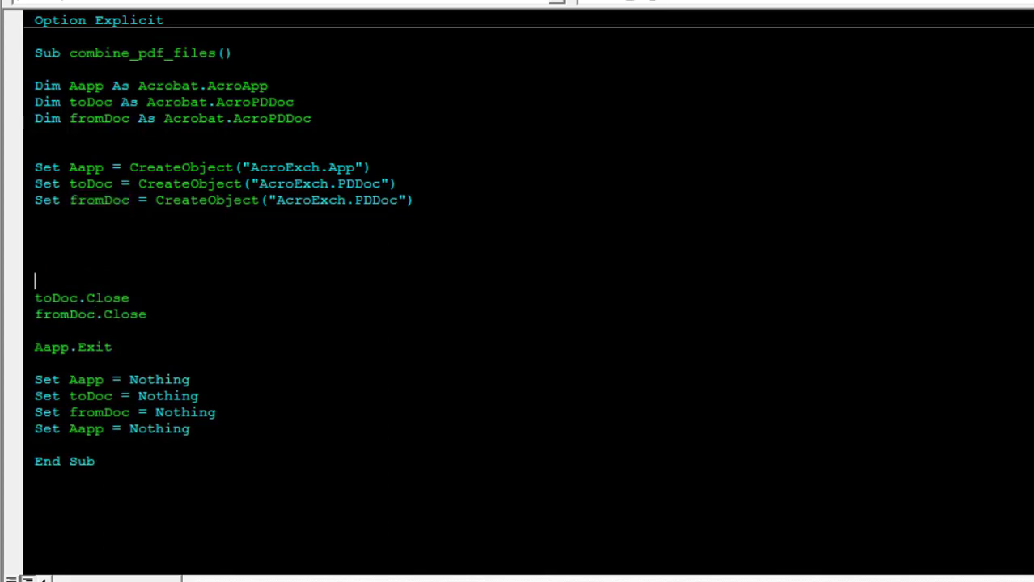
Step: Add Aapp.Show after the CreateObject lines and begin a toDoc.Open line
key(Enter)
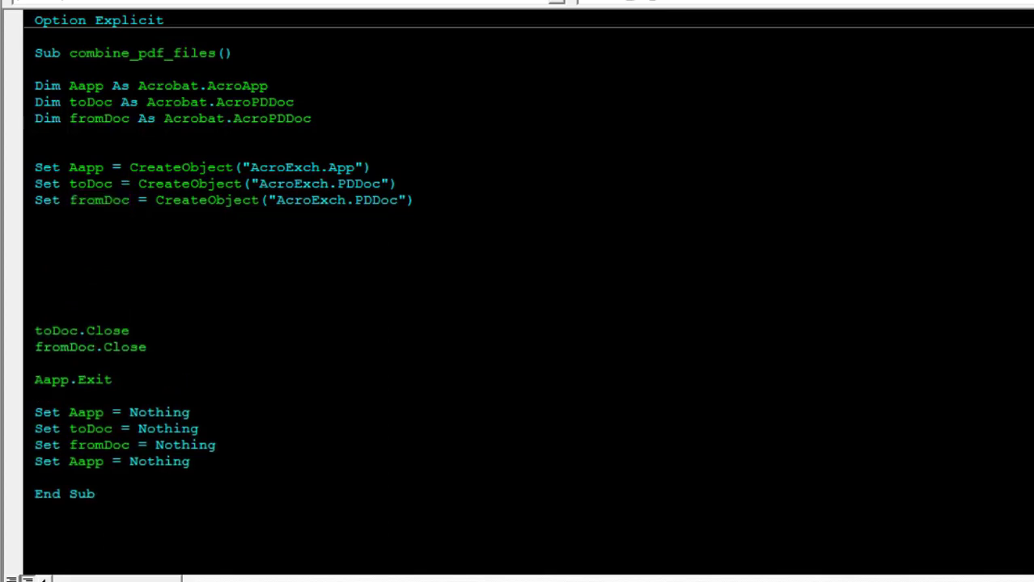
click(81, 86)
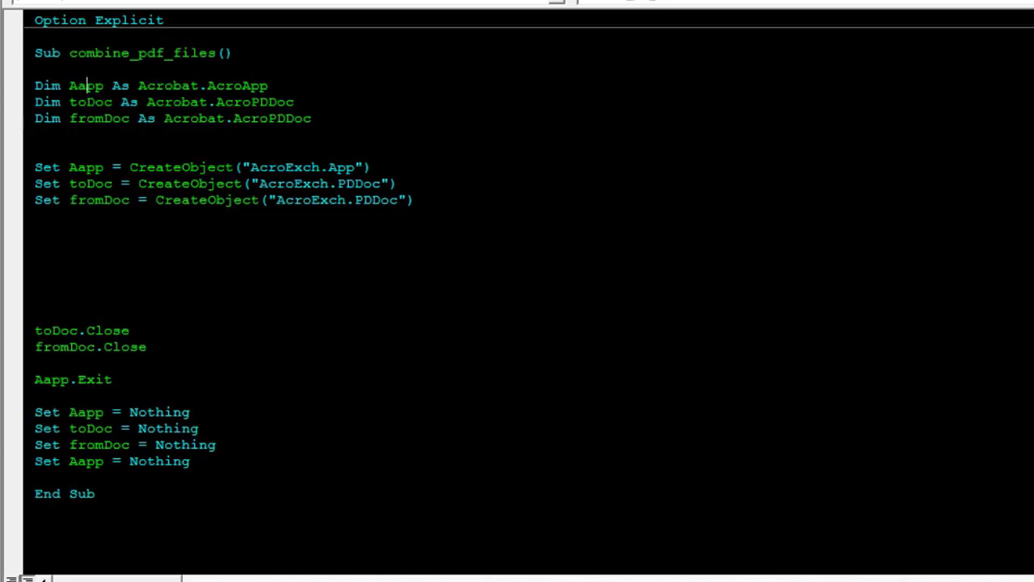
text(Aapp.show)
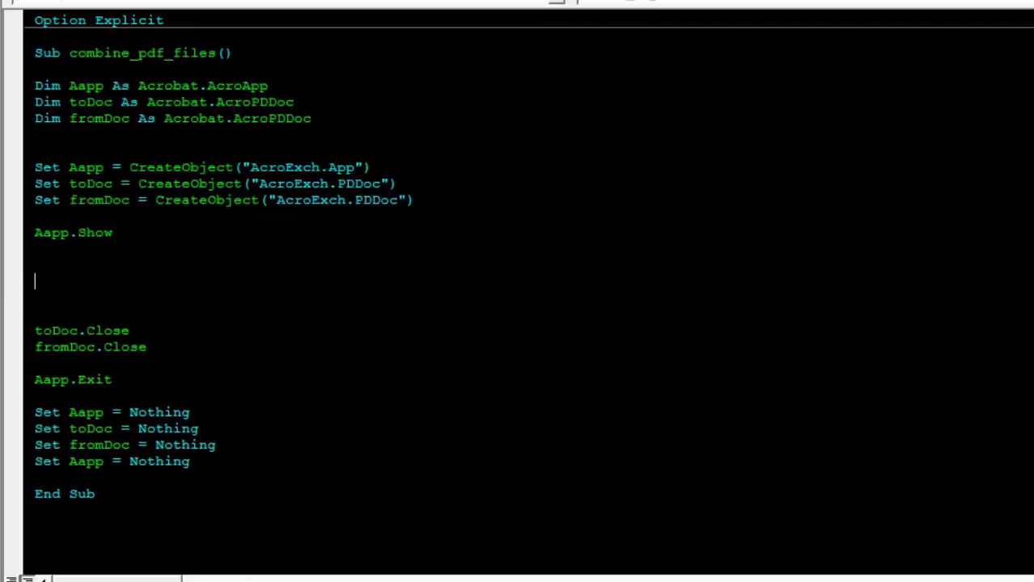
double_click(90, 102)
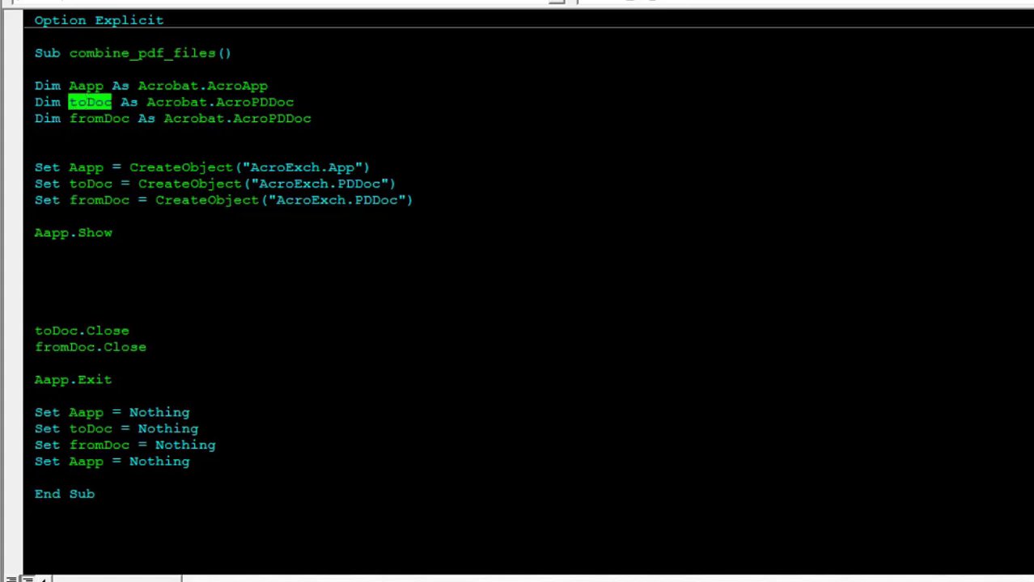
text(toDoc)
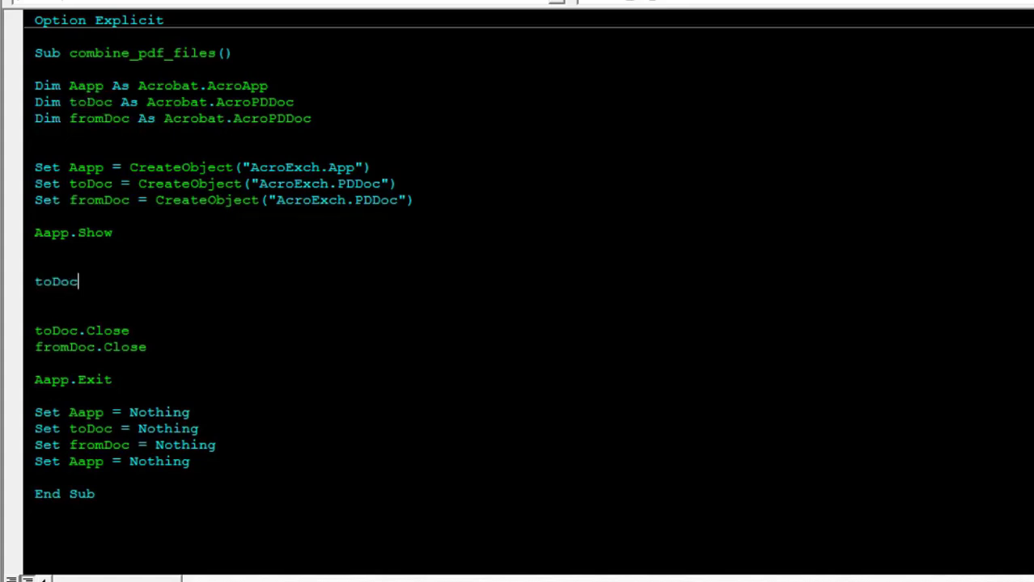
text(.Open)
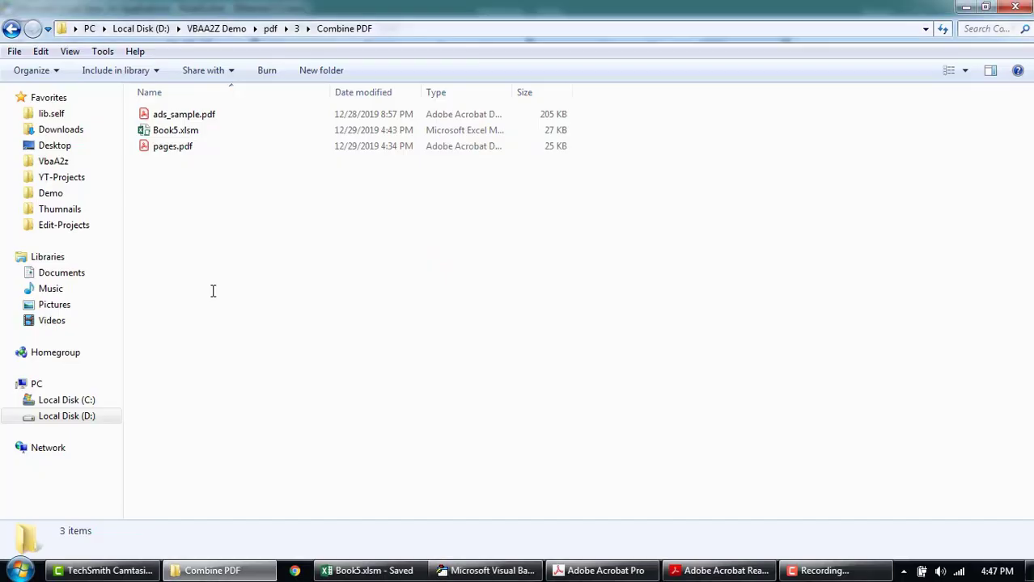
Step: Open pages.pdf in Acrobat Reader and zoom to see all five numbered pages
double_click(173, 147)
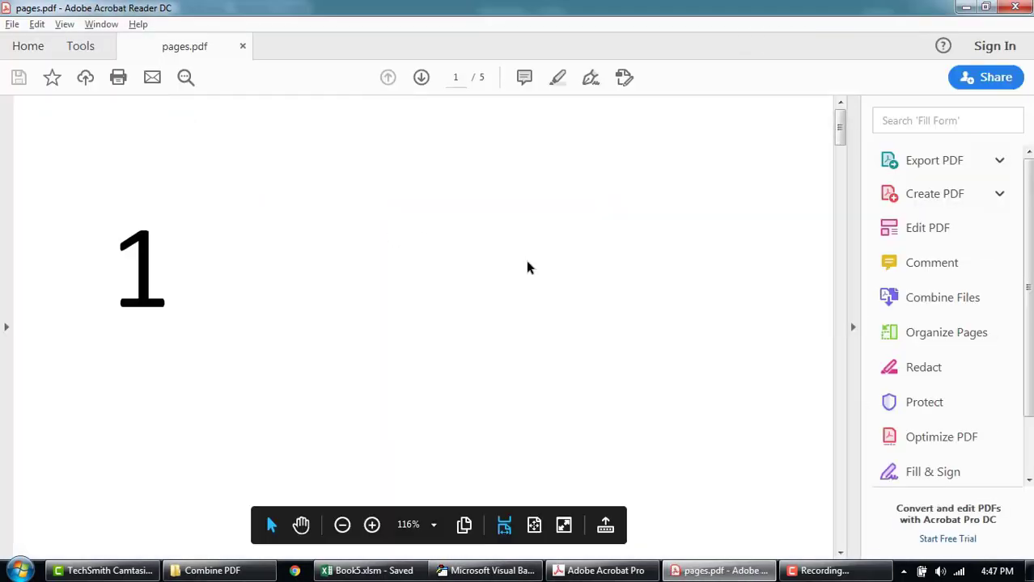
click(341, 525)
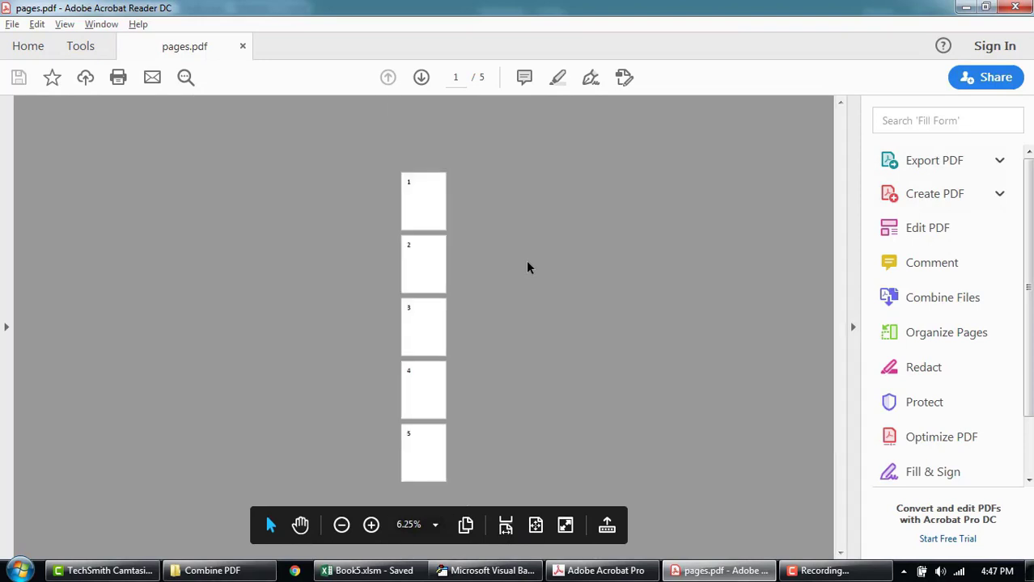
click(370, 525)
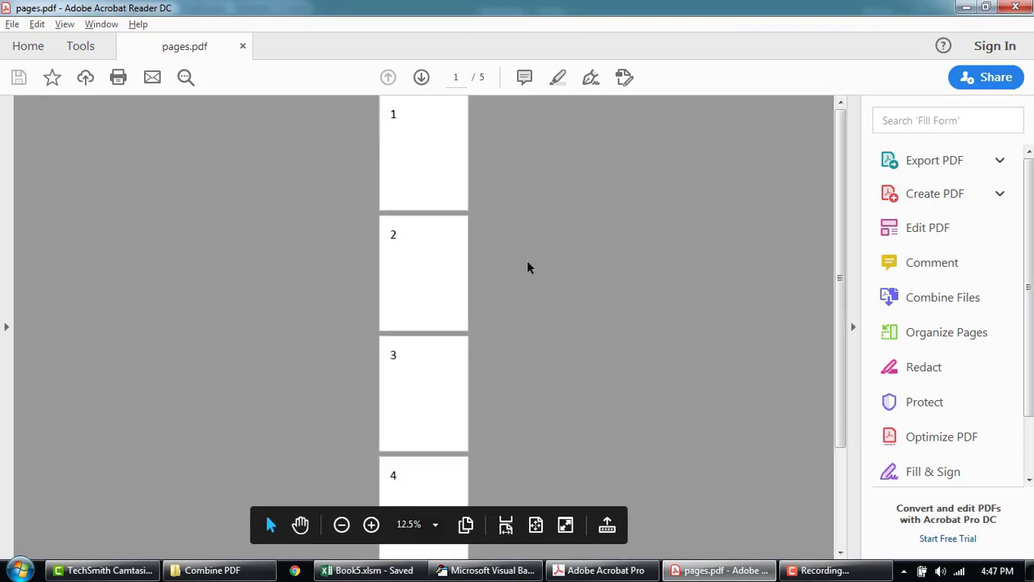
mouse_move(493, 249)
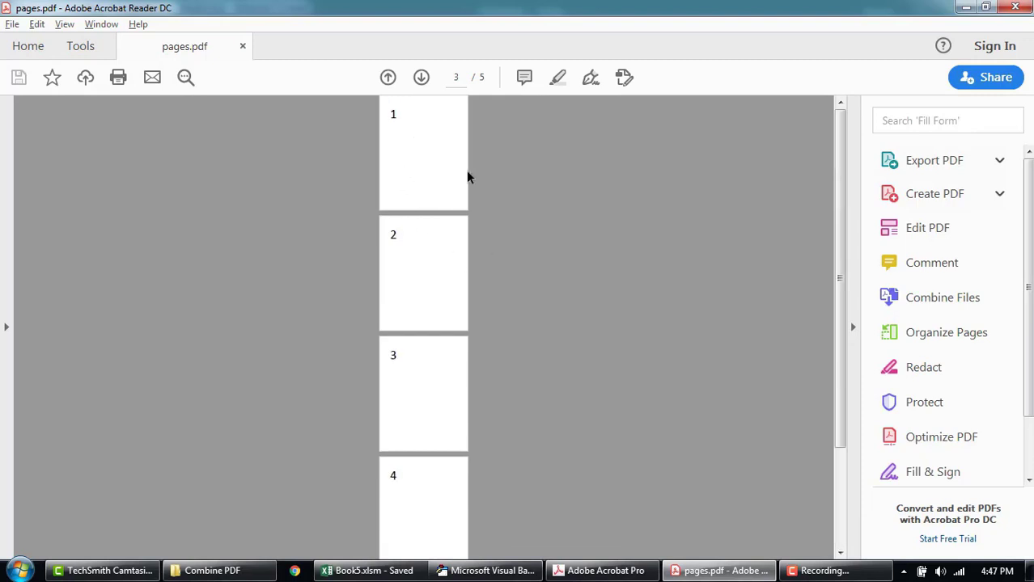
mouse_move(419, 217)
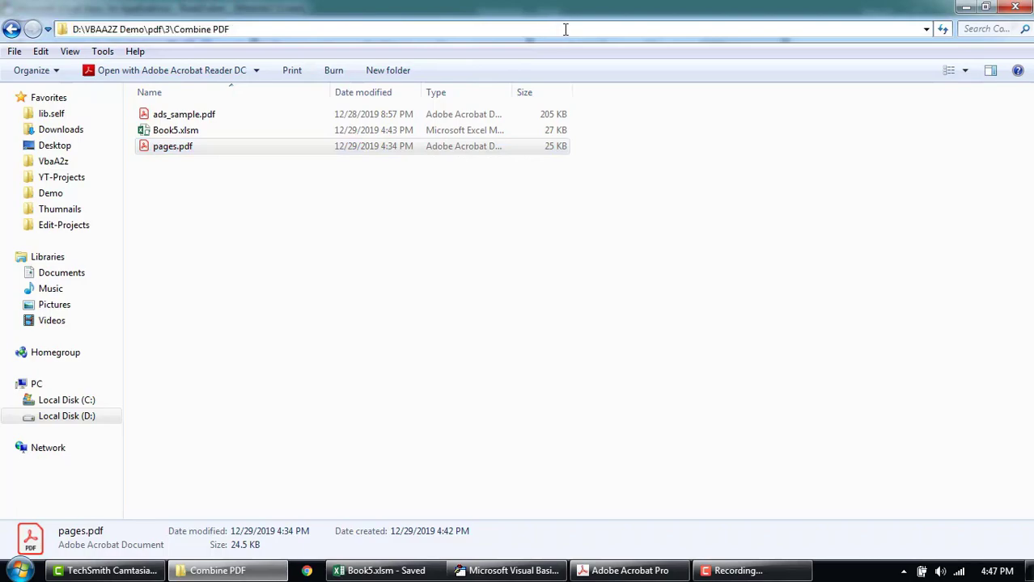
Step: View the two-page ads_sample.pdf brochure, then return to the folder and macro code
key(alt+tab)
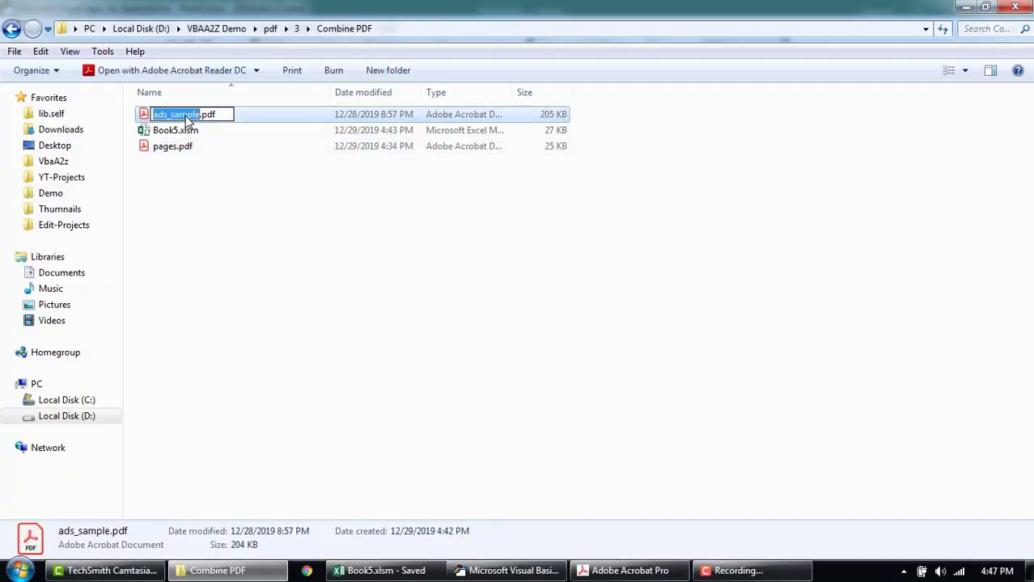
double_click(176, 114)
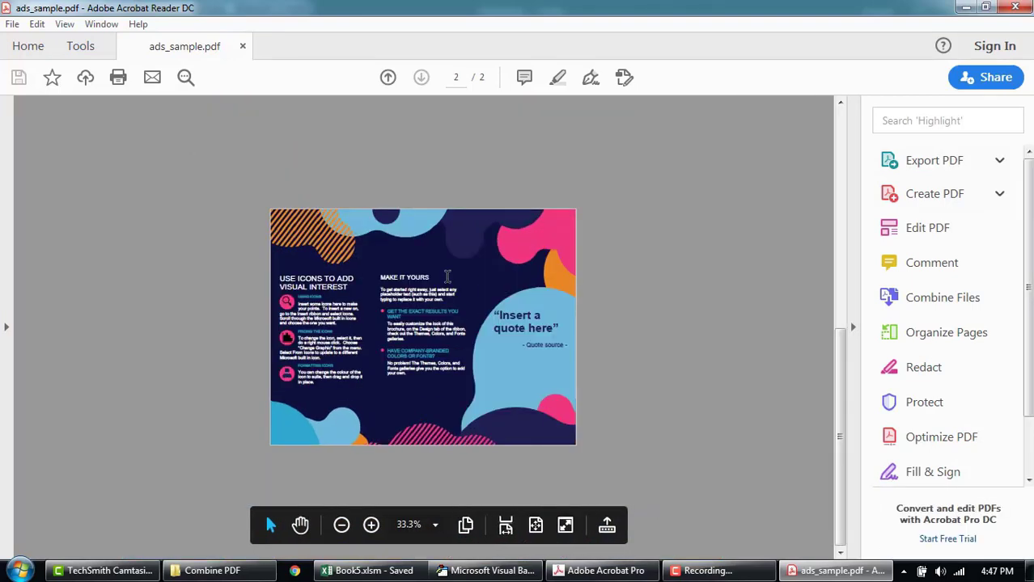
click(218, 570)
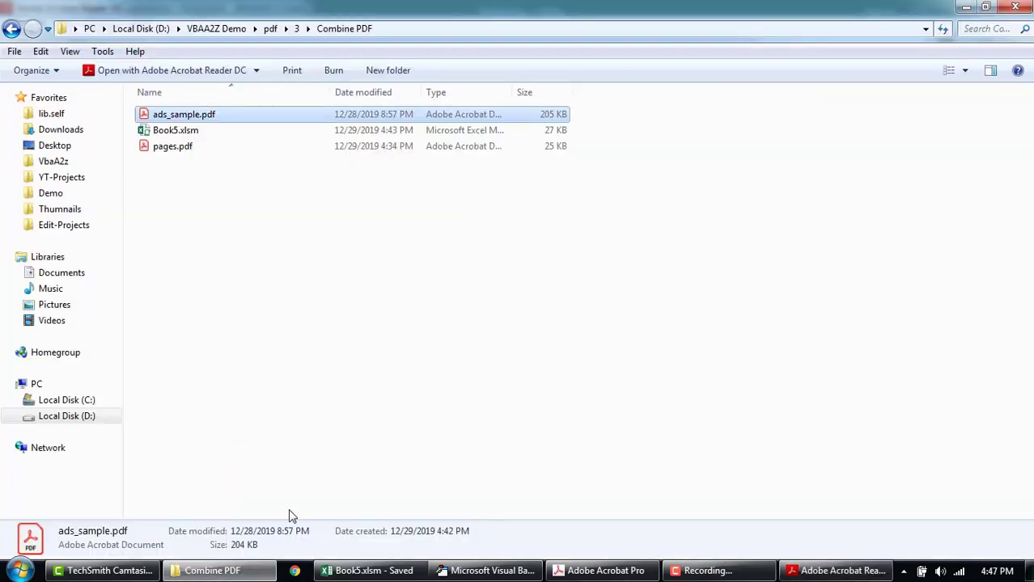
click(485, 570)
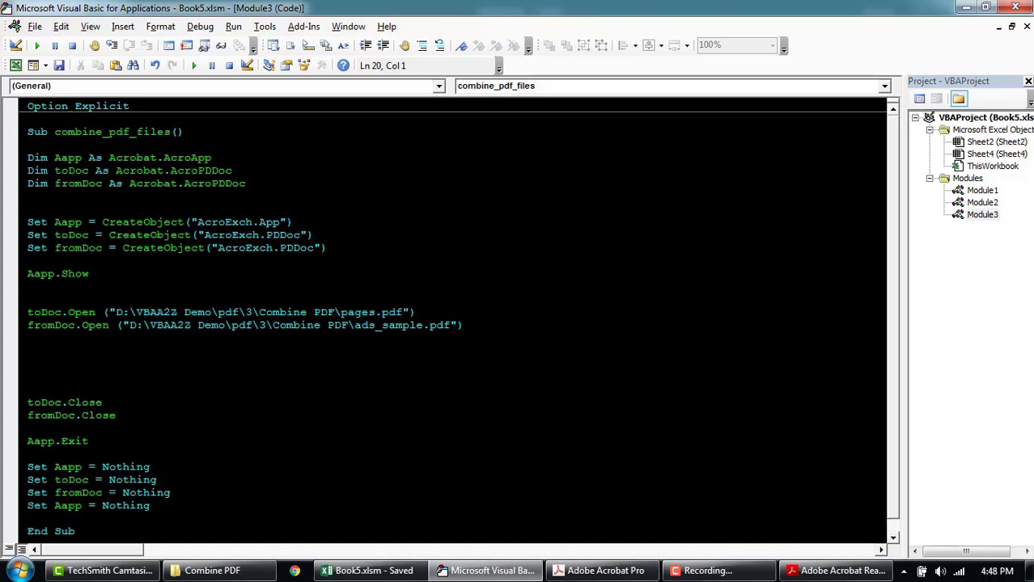
Step: Add If toDoc.InsertPages(1, fromDoc, 0, fromDoc.GetNumPages(), True) = False Then with a failure message
text(todoc)
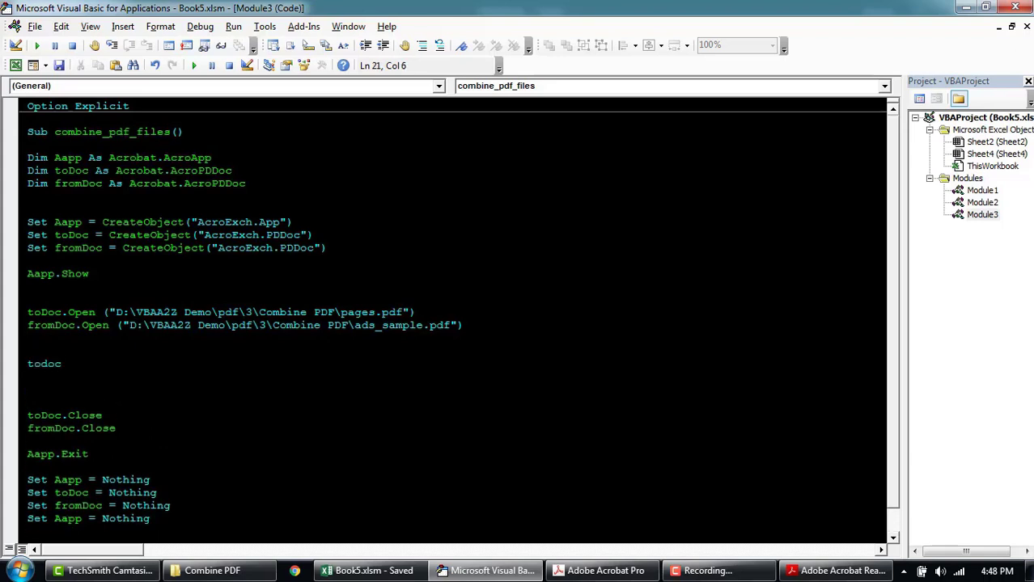
text(.InsertPages()
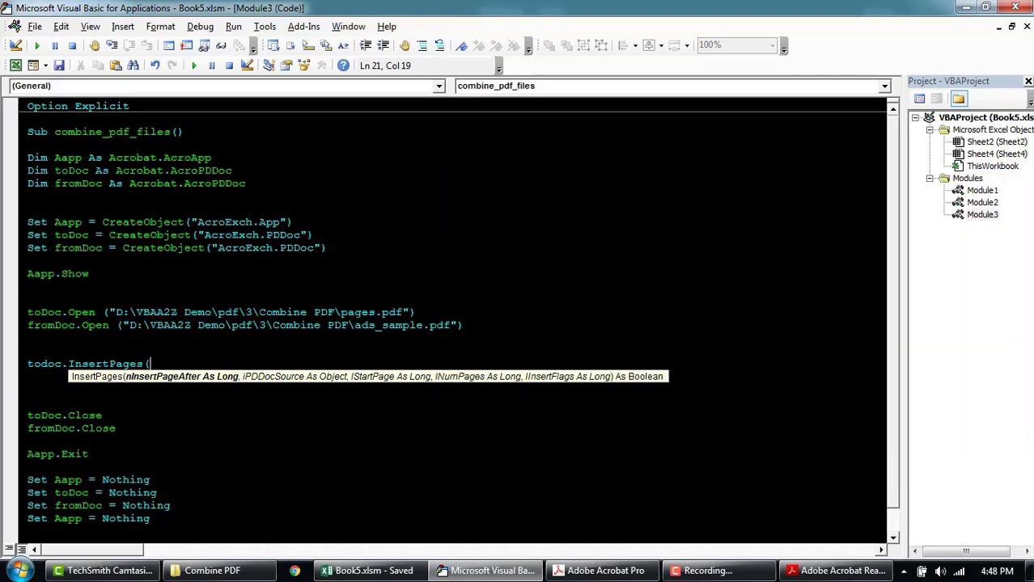
text(1,)
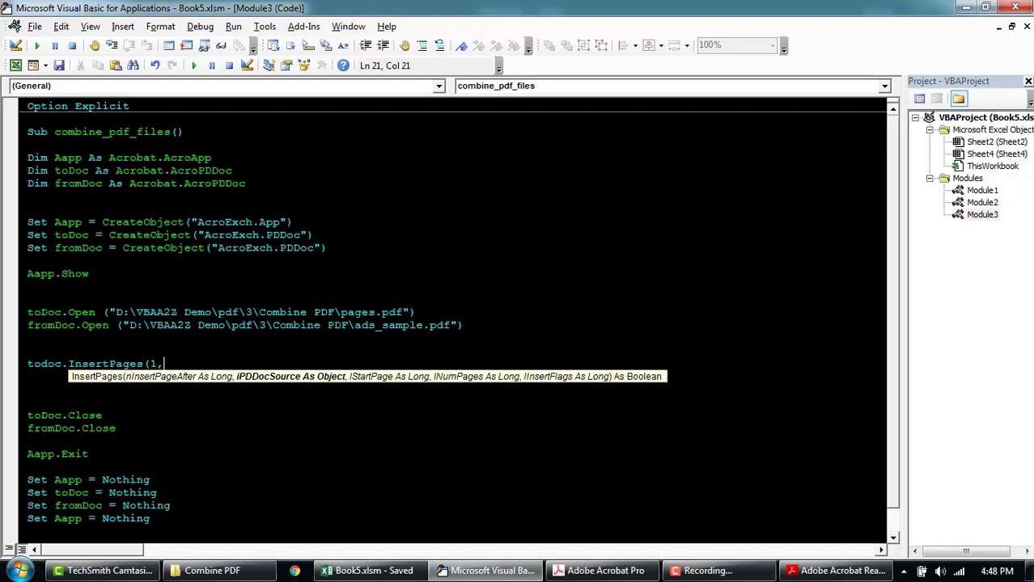
text(fromDoc)
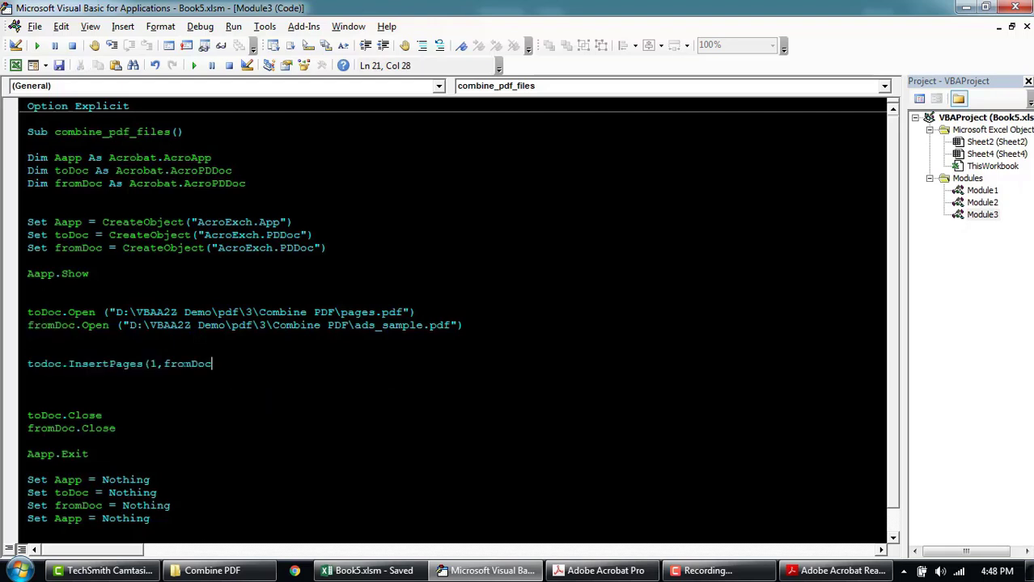
text(,)
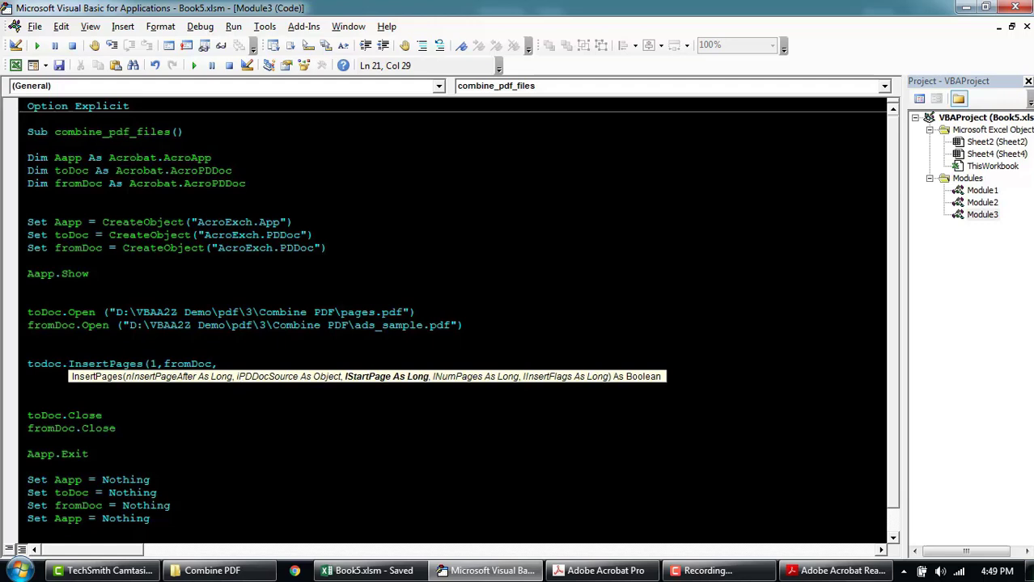
text(0,fromDoc.GetNumPages(),)
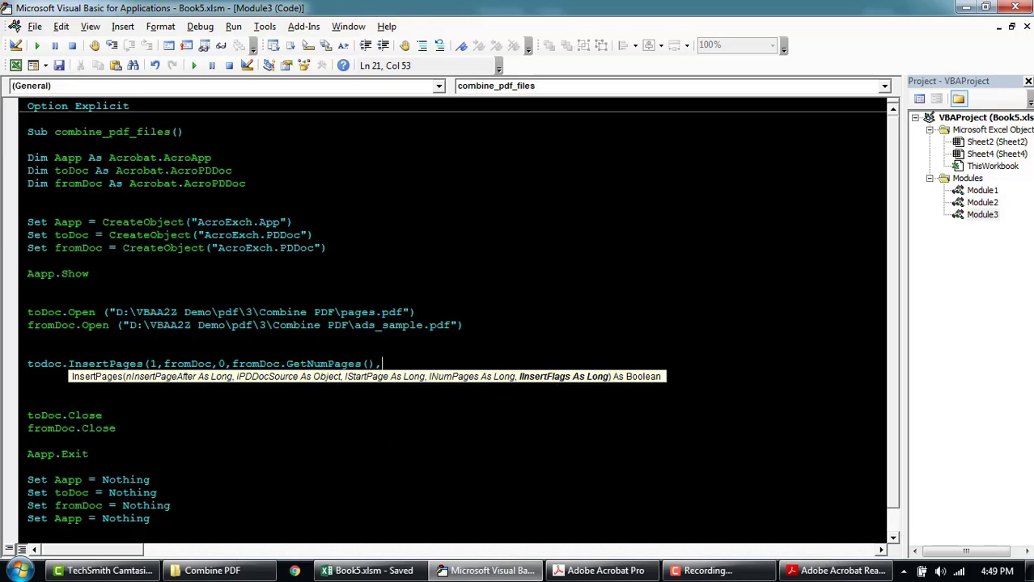
text(true) =)
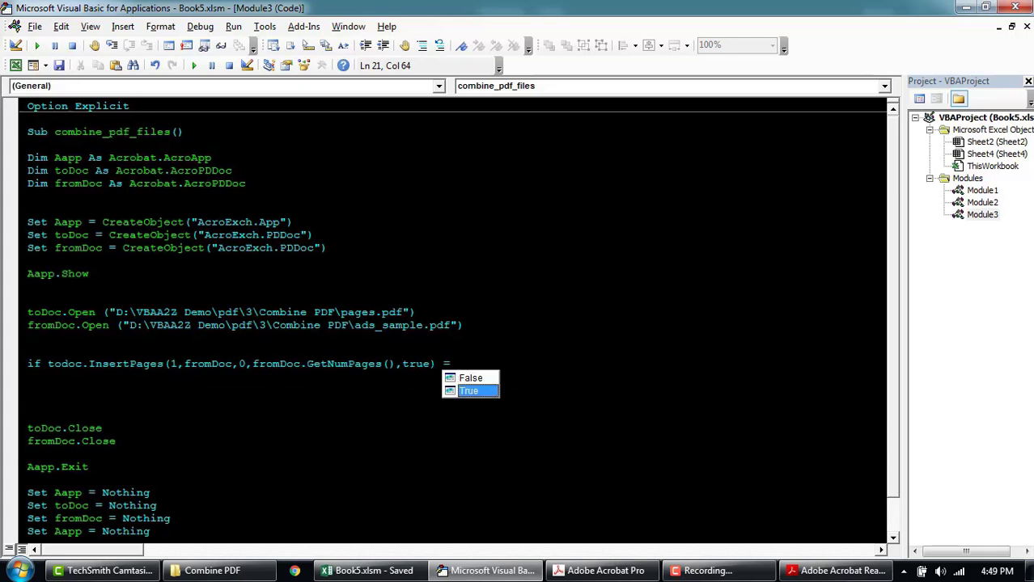
text(false Then)
text("faield to)
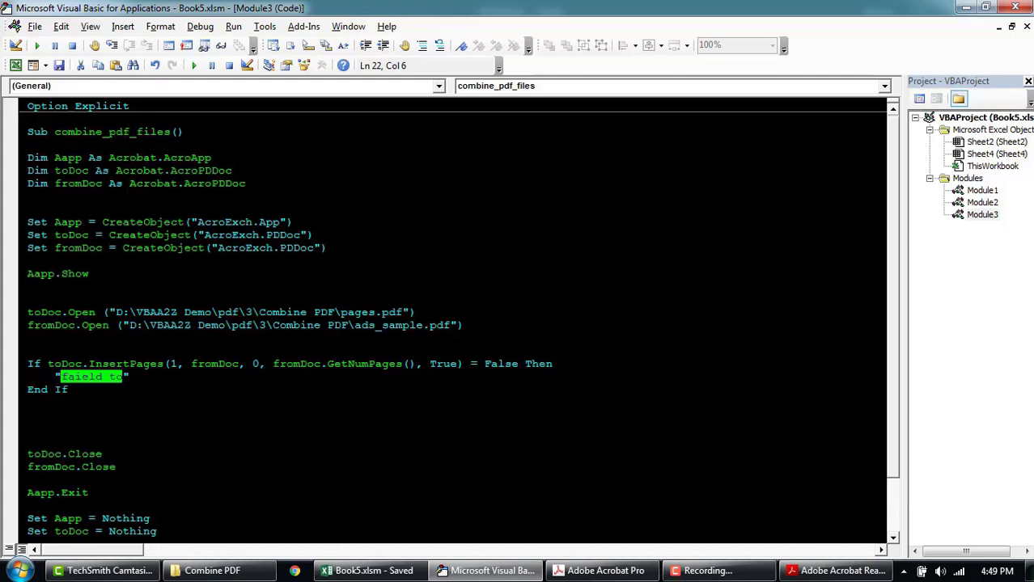
text(Faied)
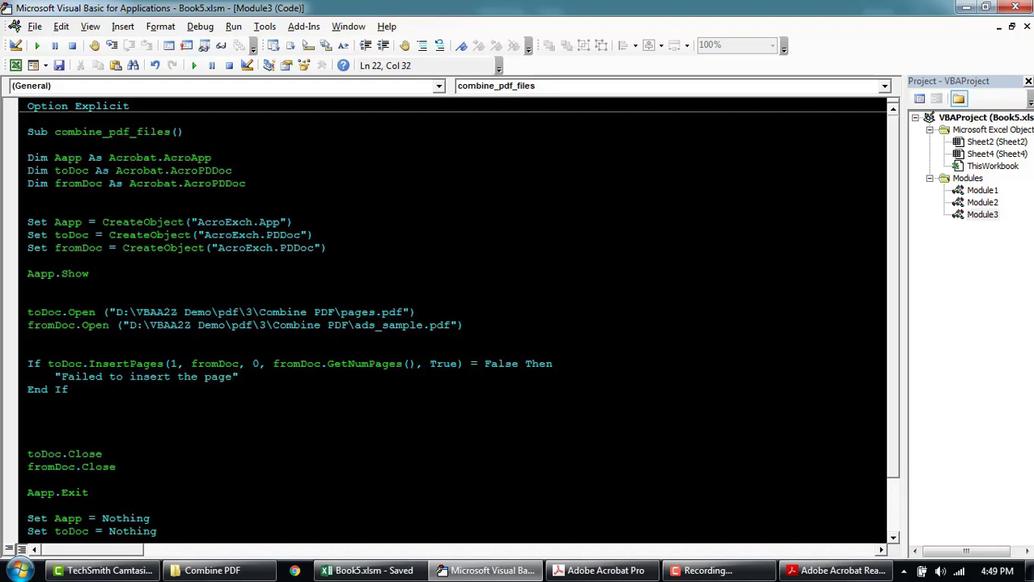
Step: Turn the failure message into Debug.Print and begin the toDoc.Save(PDSaveFull, ...) call
triple_click(145, 377)
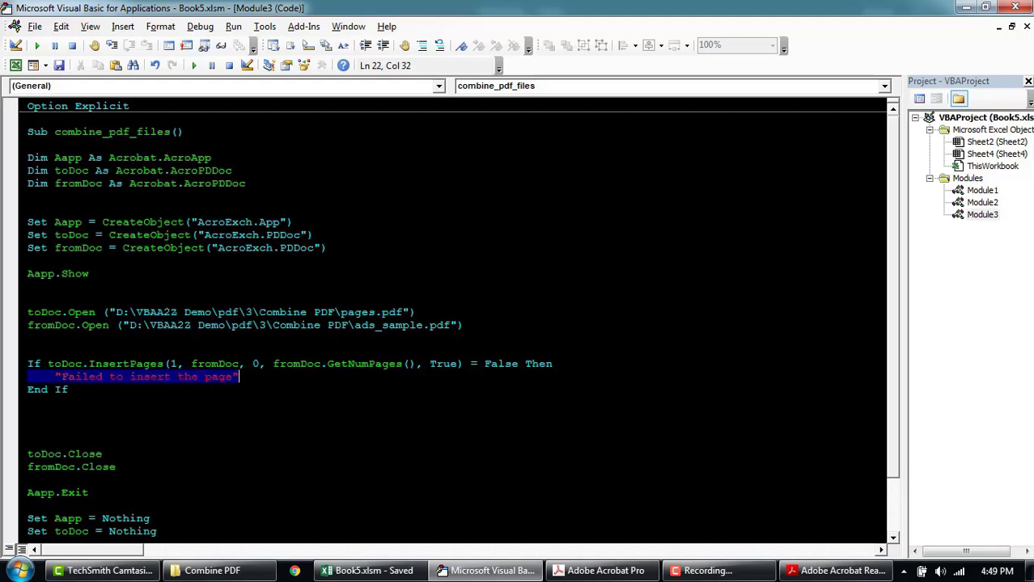
text(debug.Print)
click(455, 415)
text(if toDoc.Save)
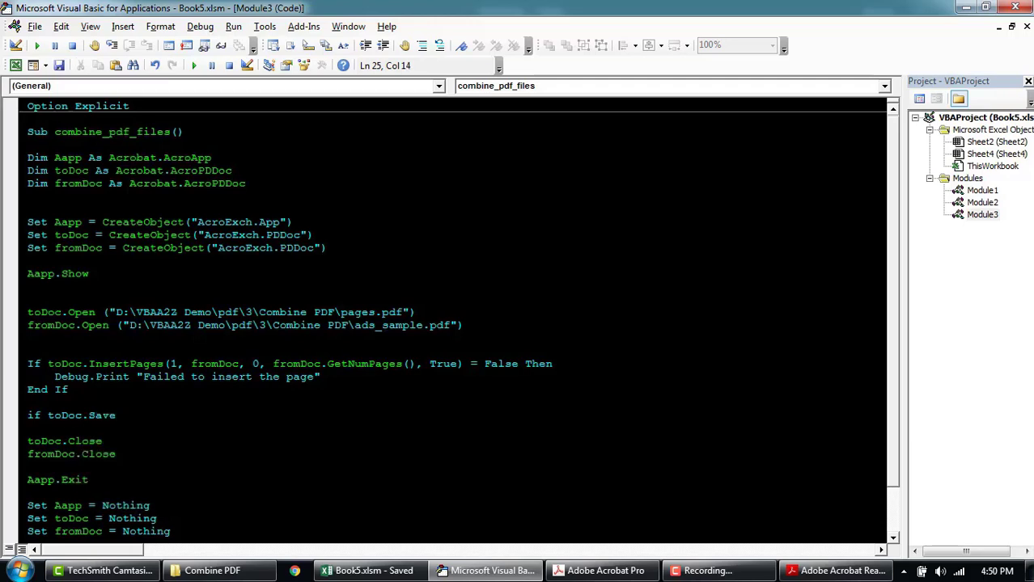
text((PDSaveFull)
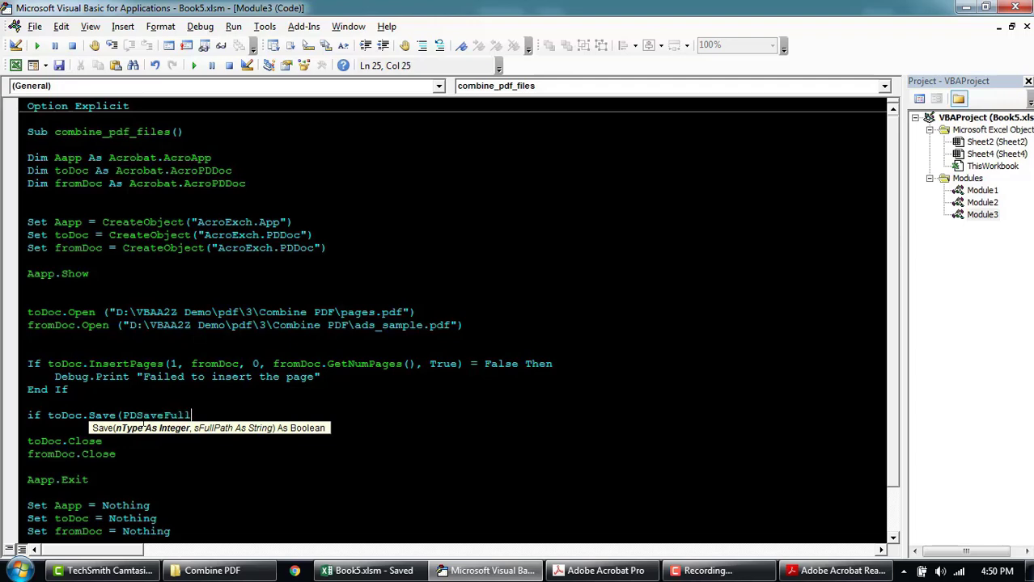
text(,"")
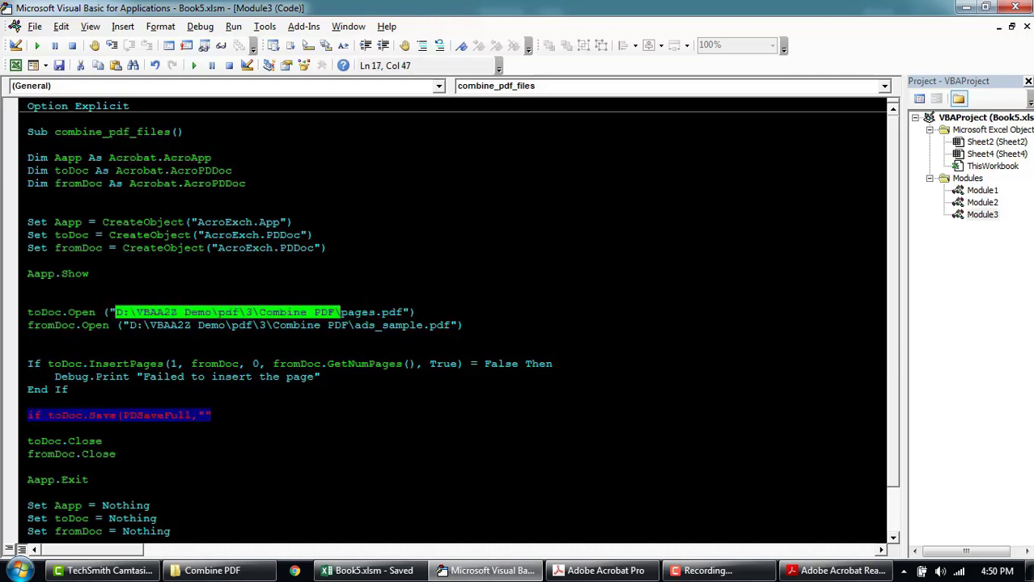
Step: Save to D:\VBAA2Z Demo\pdf\3\Combine PDF\merged_output.pdf, printing 'Failed to save' or 'Doc Saved'
text(D:\VBAA2Z Demo\pdf\3\Combine PDF\)
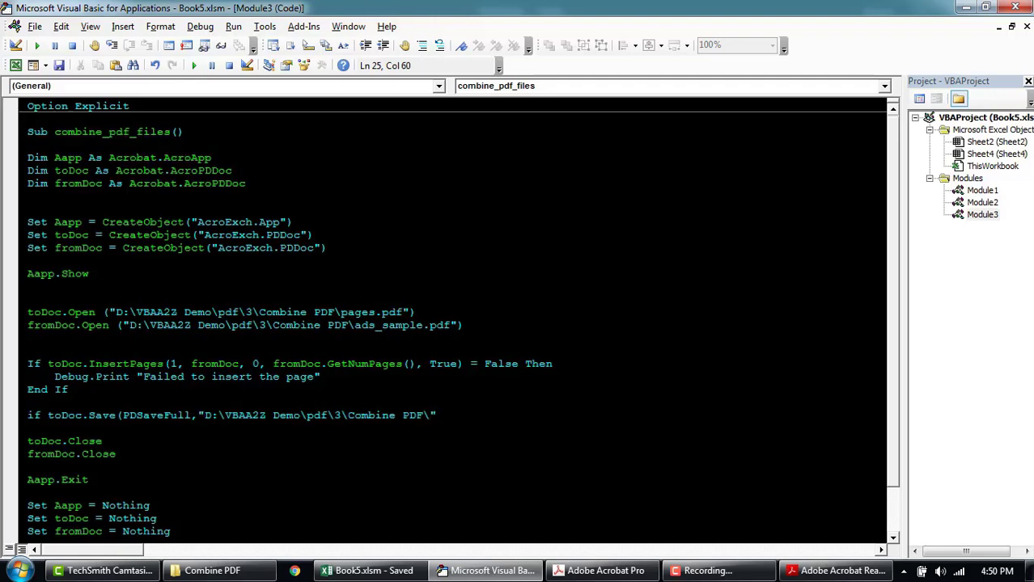
text(merged)
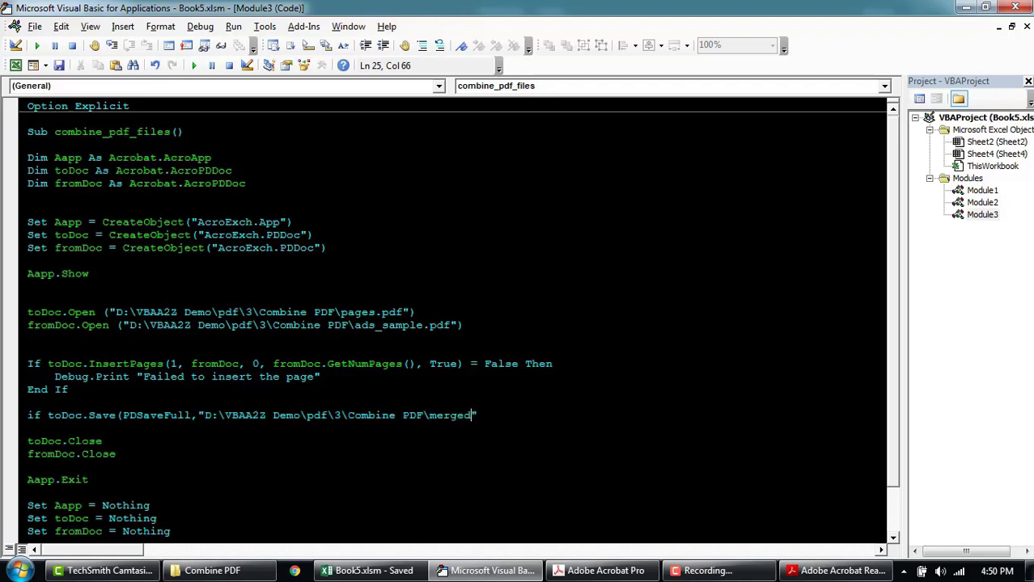
text(_output)
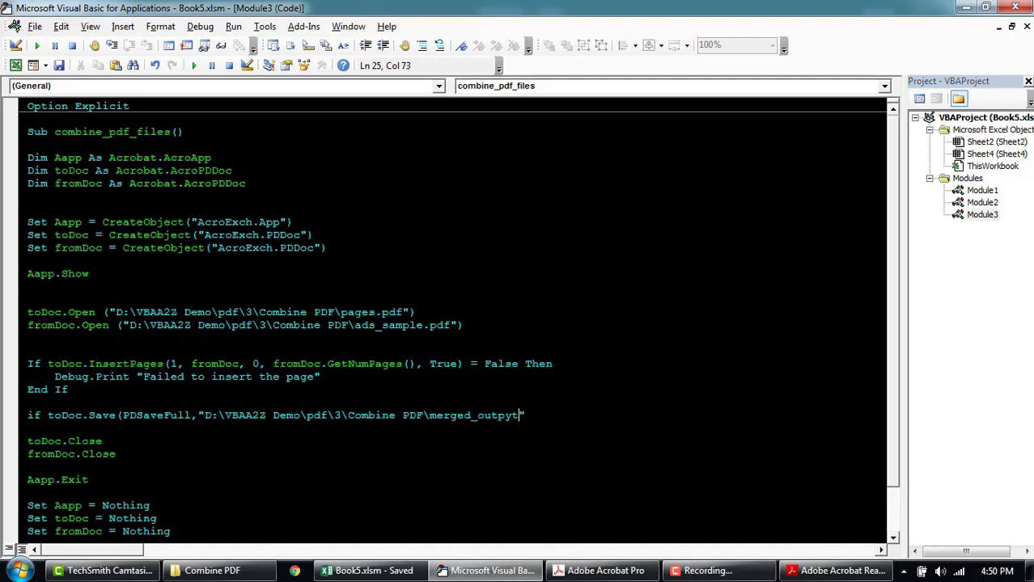
text(.)
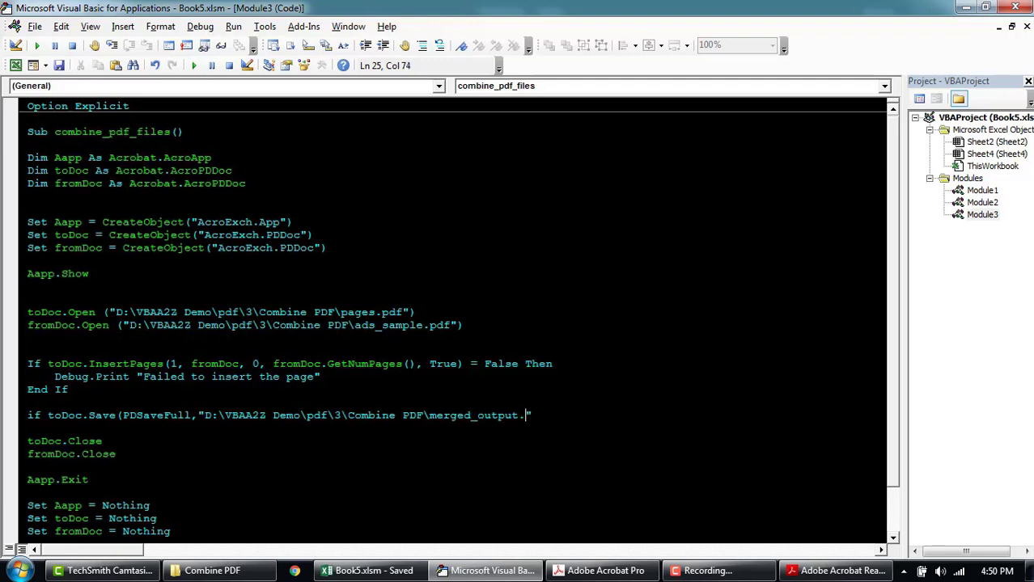
text(pdf)
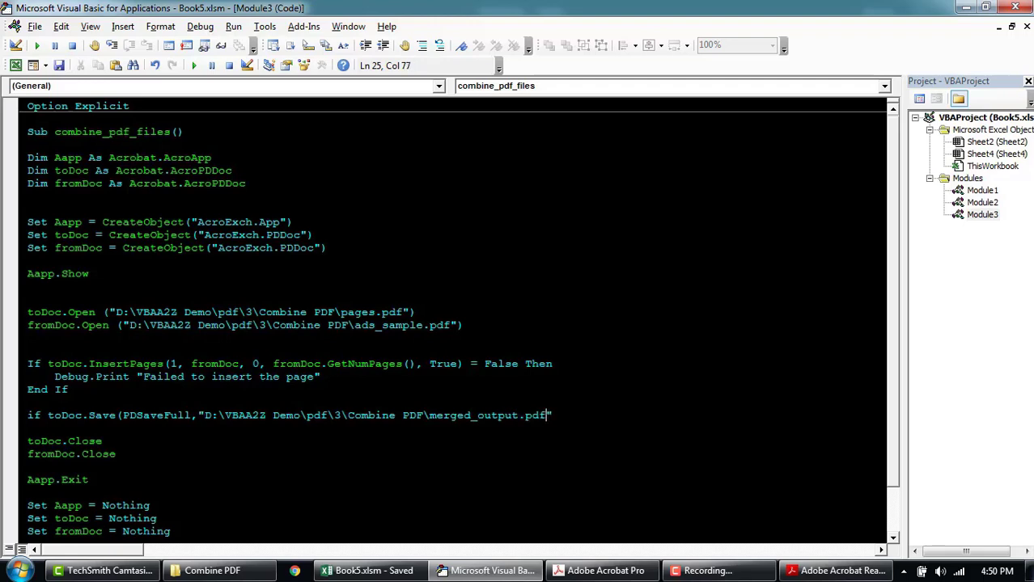
text(") = True)
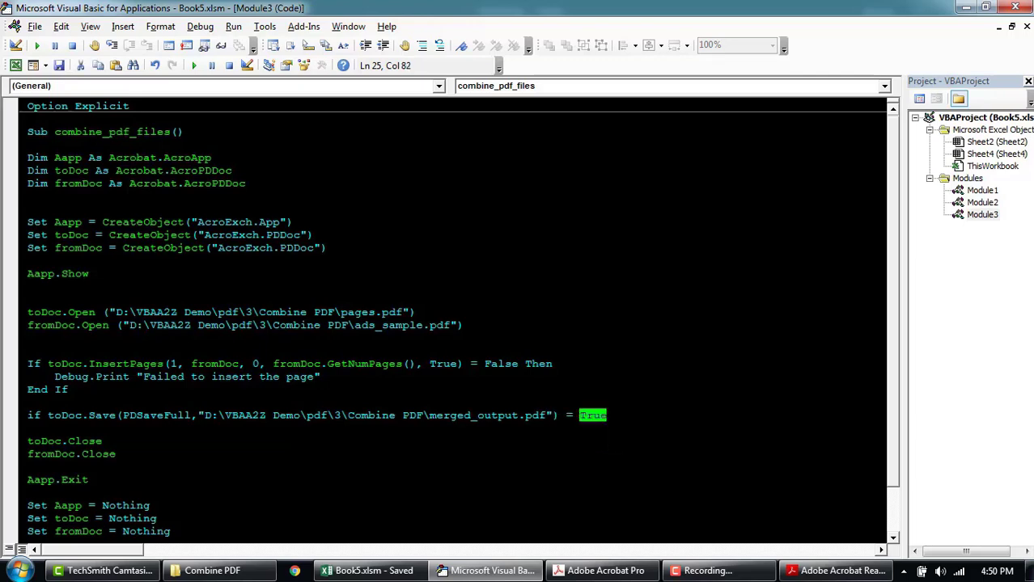
text(False t)
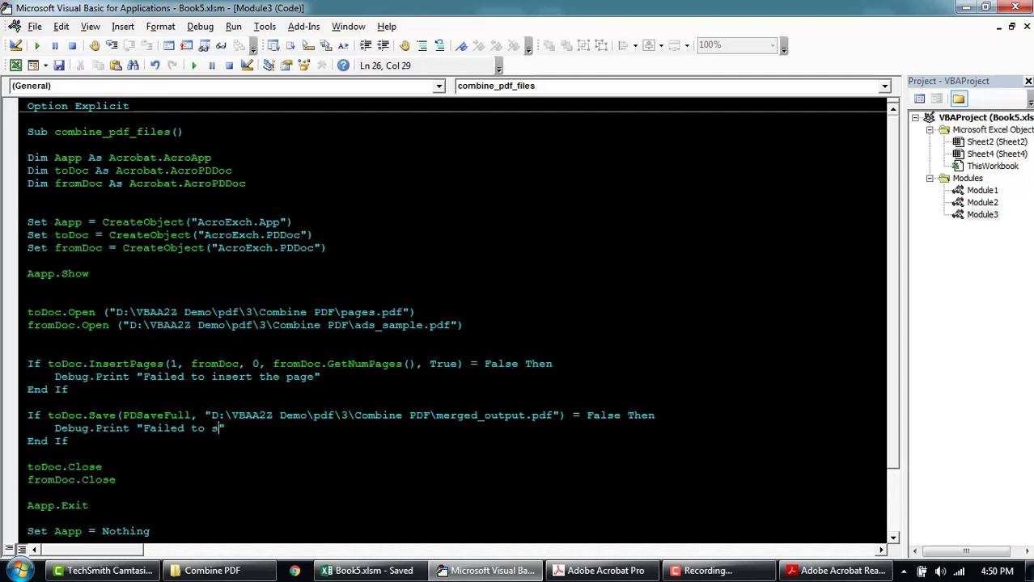
text(ave)
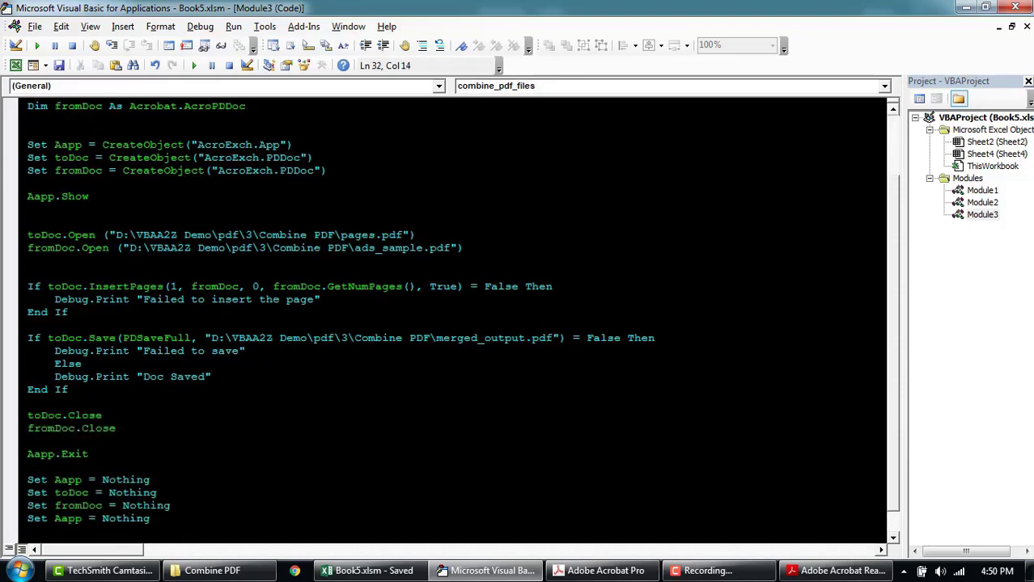
Step: Fix the 'Faied' typo, edit the ads_sample path, then run the macro
click(200, 26)
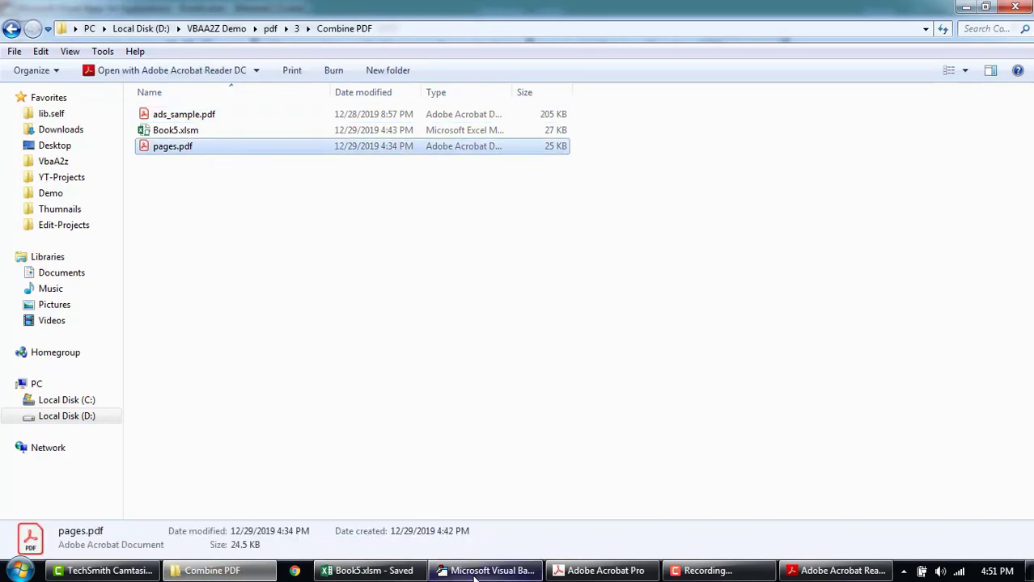
click(486, 570)
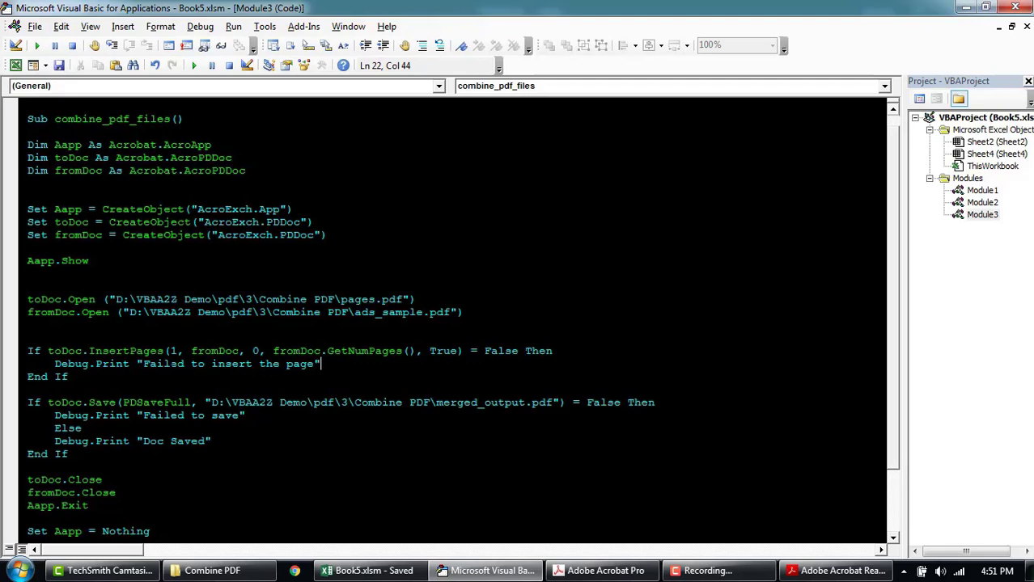
double_click(396, 312)
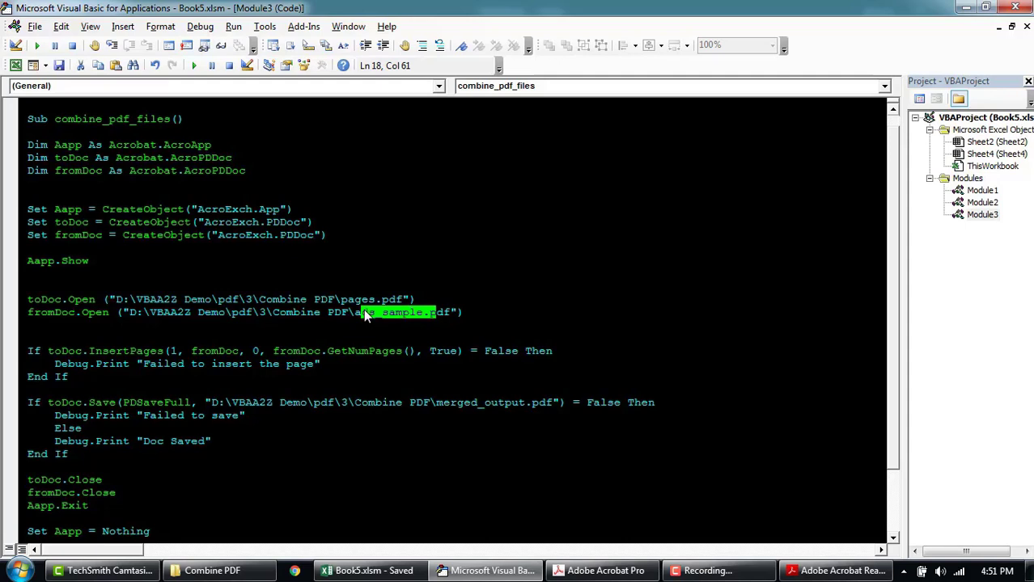
double_click(354, 300)
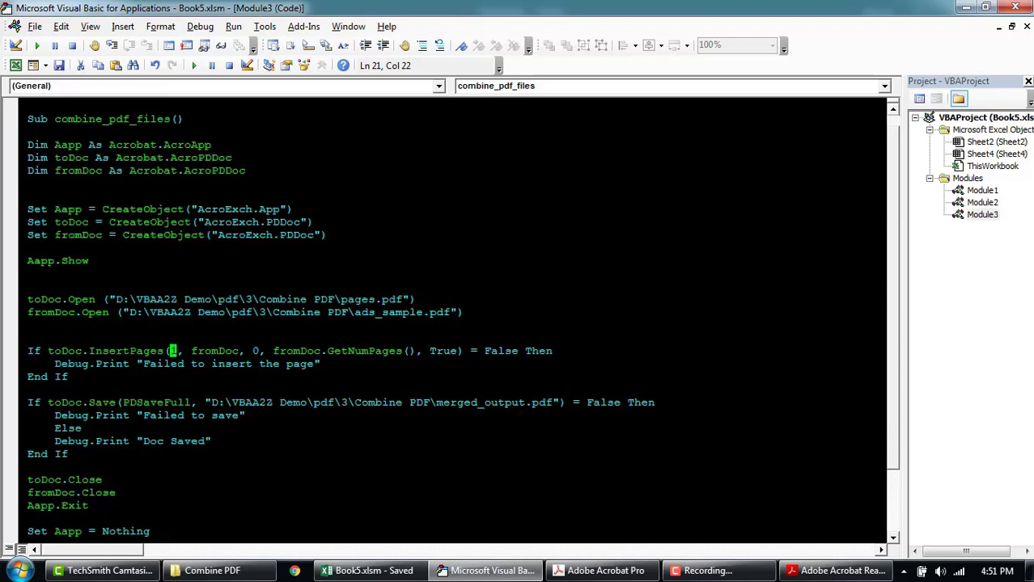
text(1)
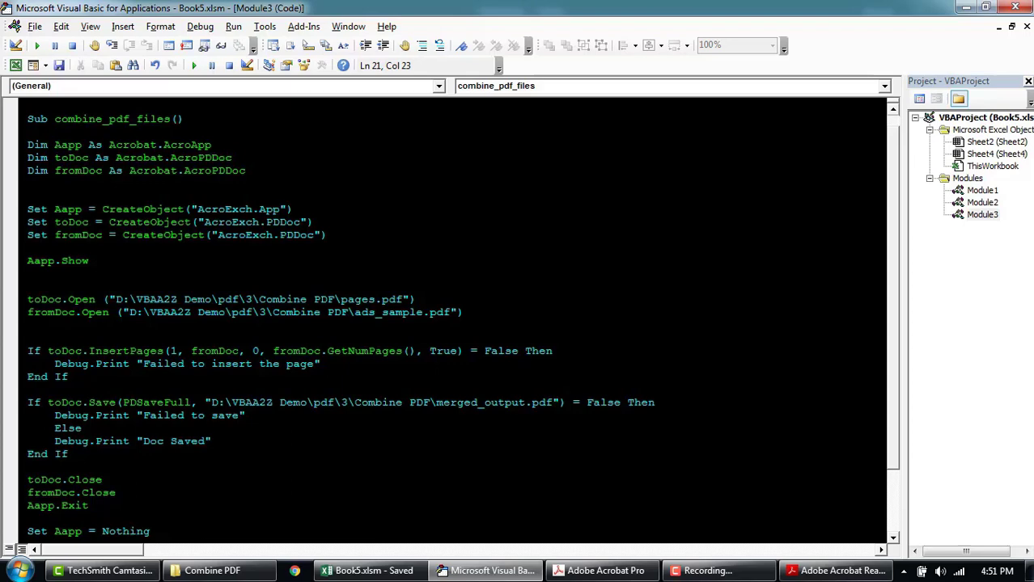
click(212, 570)
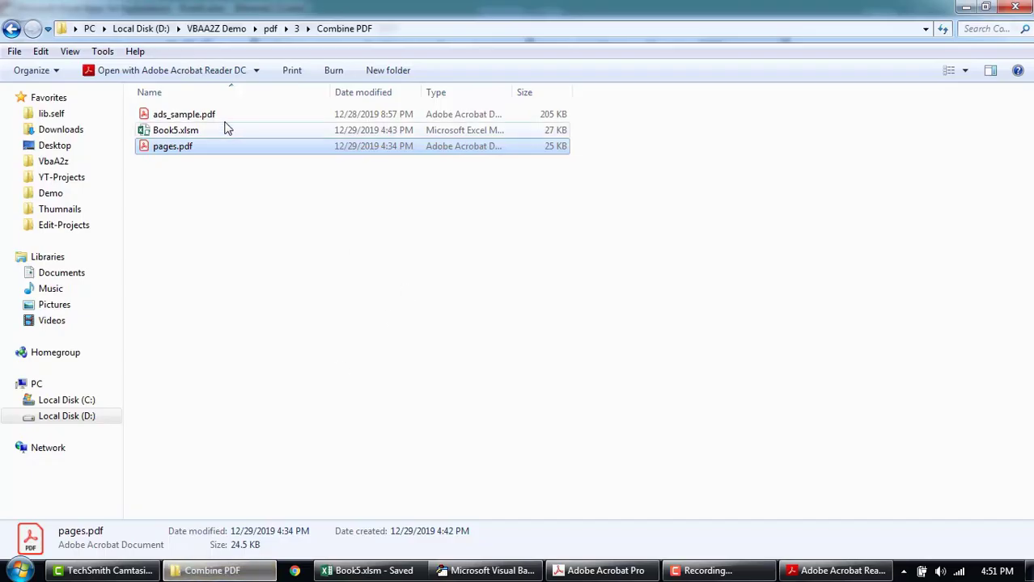
click(484, 571)
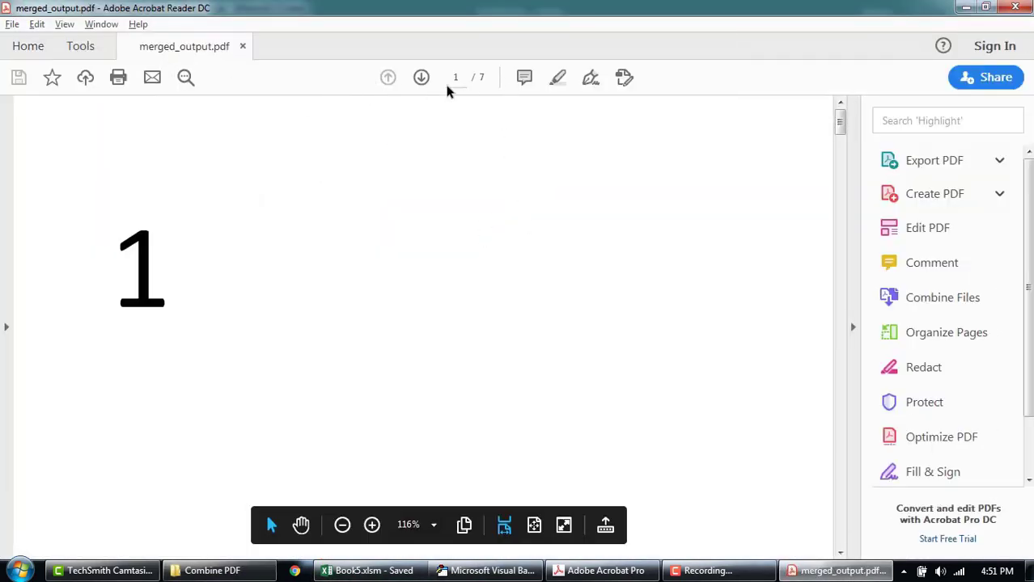
mouse_move(517, 212)
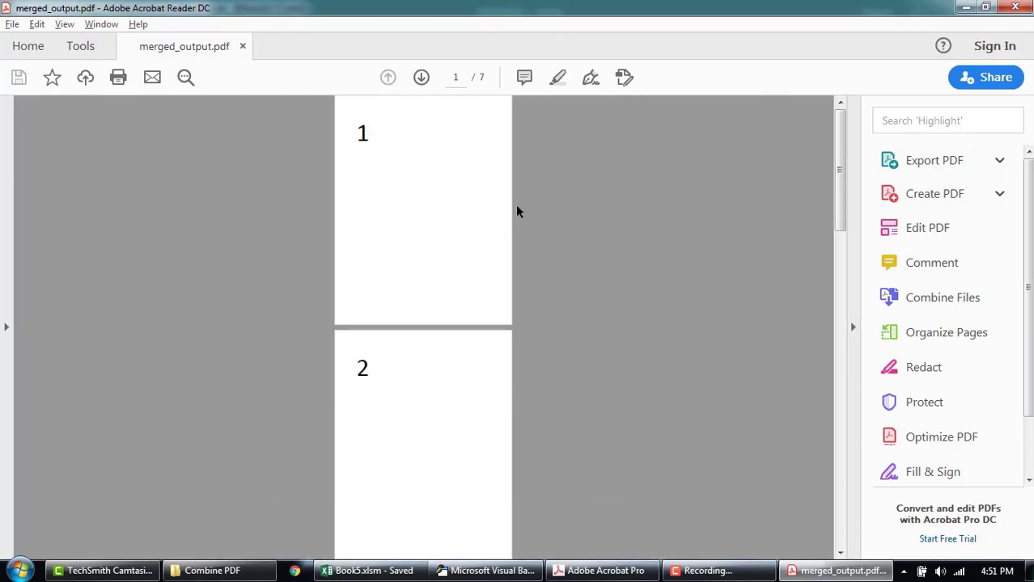
Step: Scroll merged_output.pdf to confirm the two ad pages sit between pages 2 and 3
scroll(down, 3)
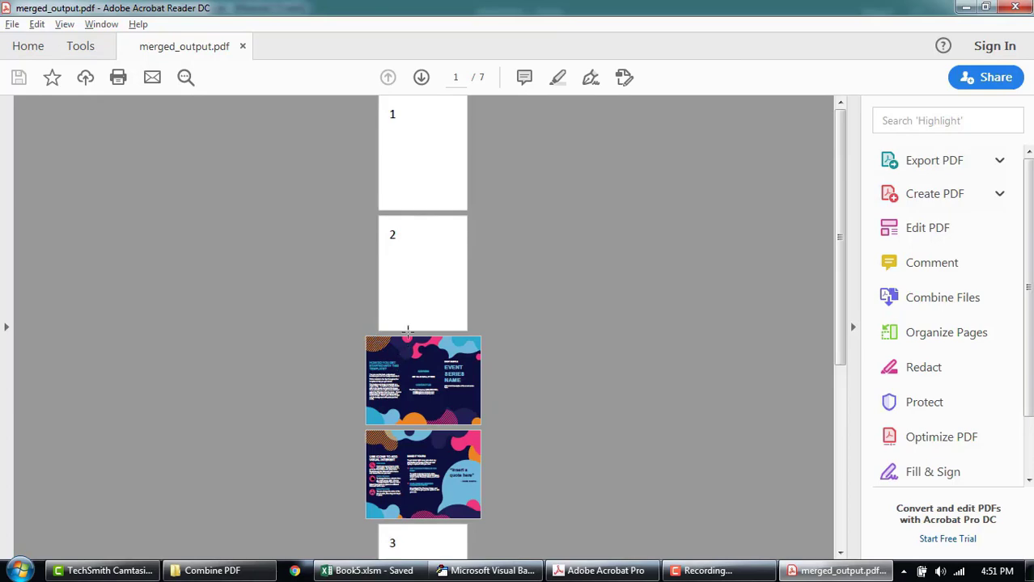
scroll(down, 3)
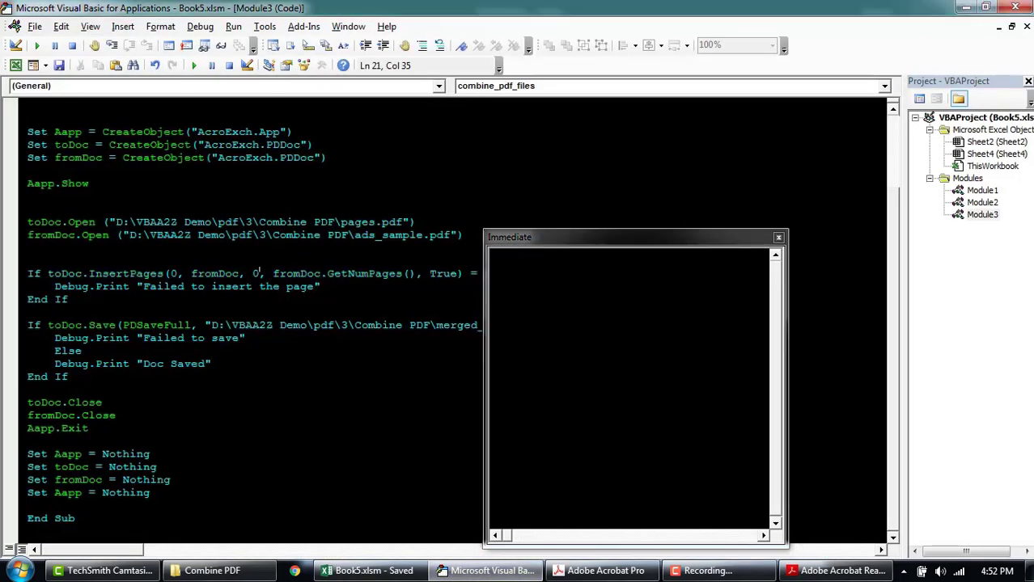
mouse_move(194, 65)
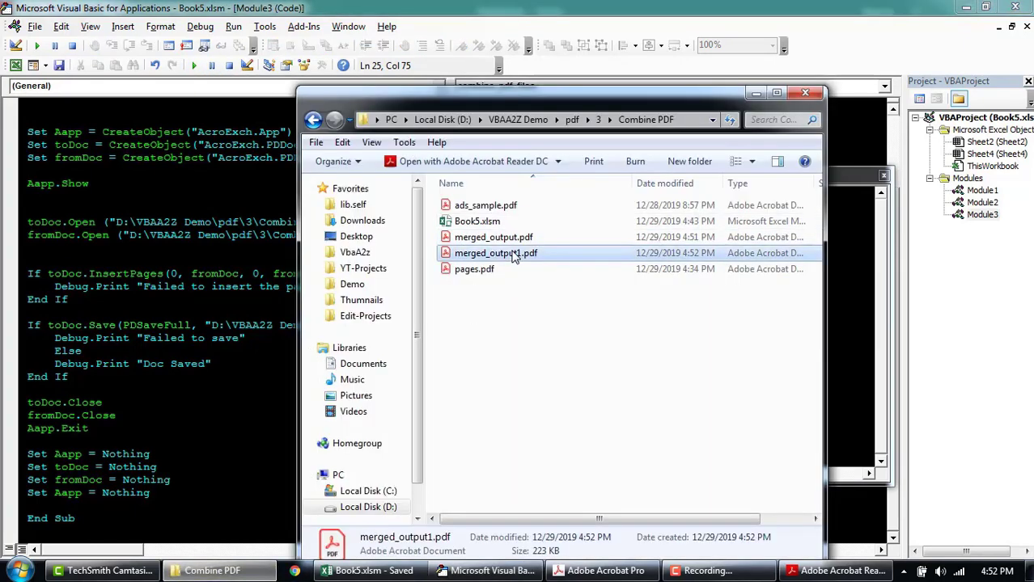
Step: Open merged_output1.pdf, zoom out and scroll to confirm ad pages follow page 1
double_click(495, 253)
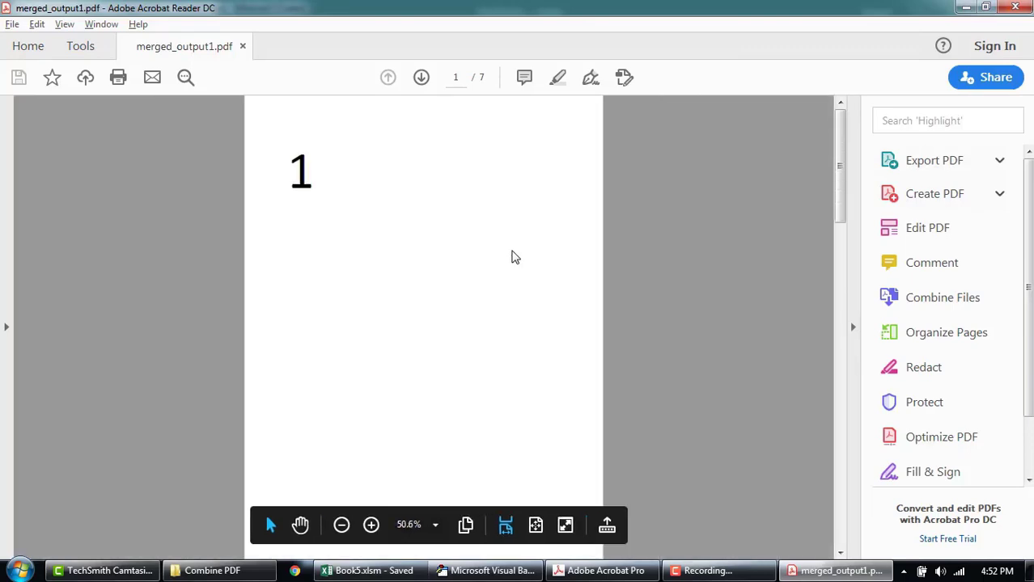
click(341, 525)
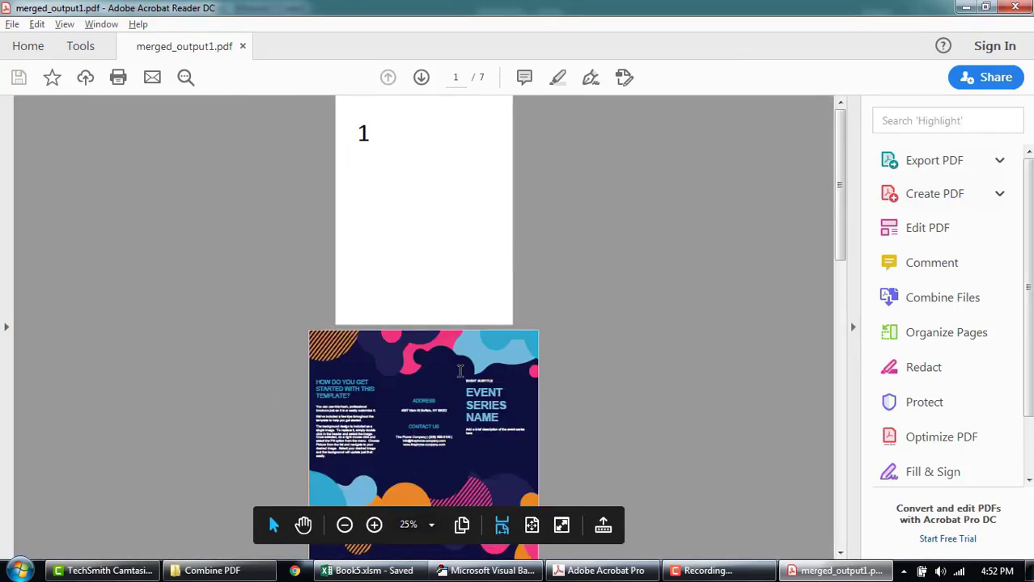
scroll(down, 3)
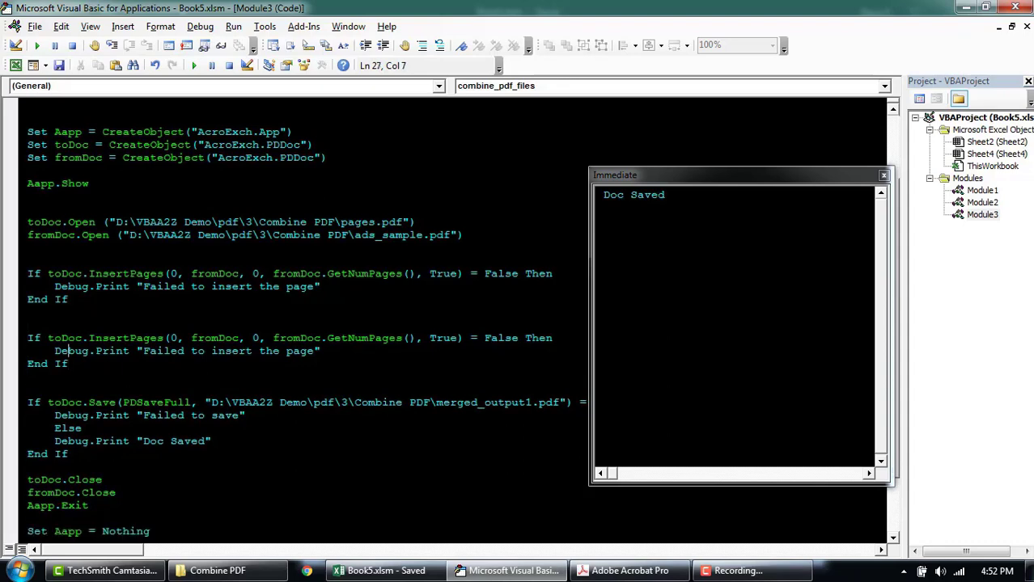
Step: Change 'Sub combine_pdf_files()' to 'Function combine_pdf_files(f1, f2)'
double_click(297, 338)
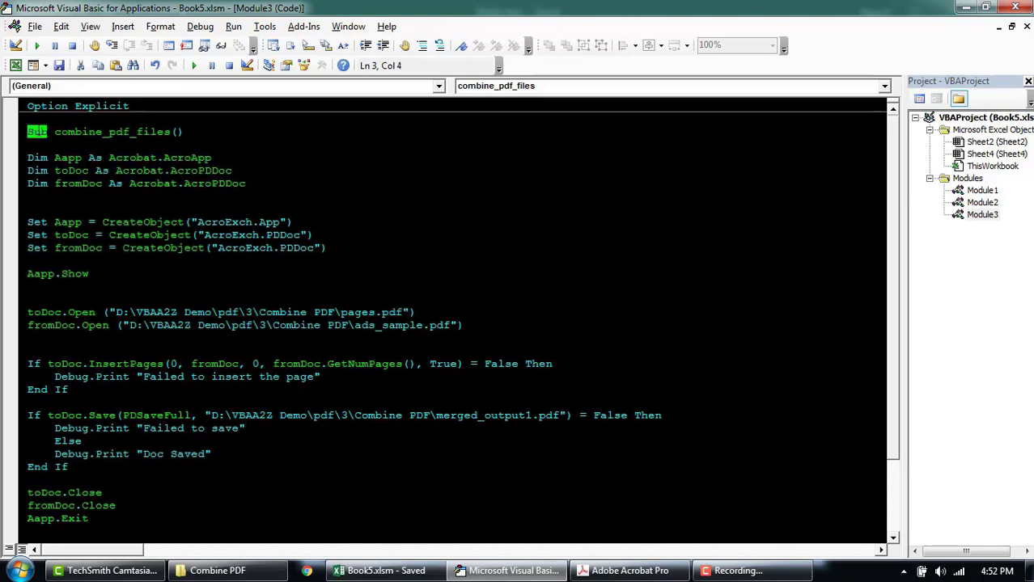
text(Function)
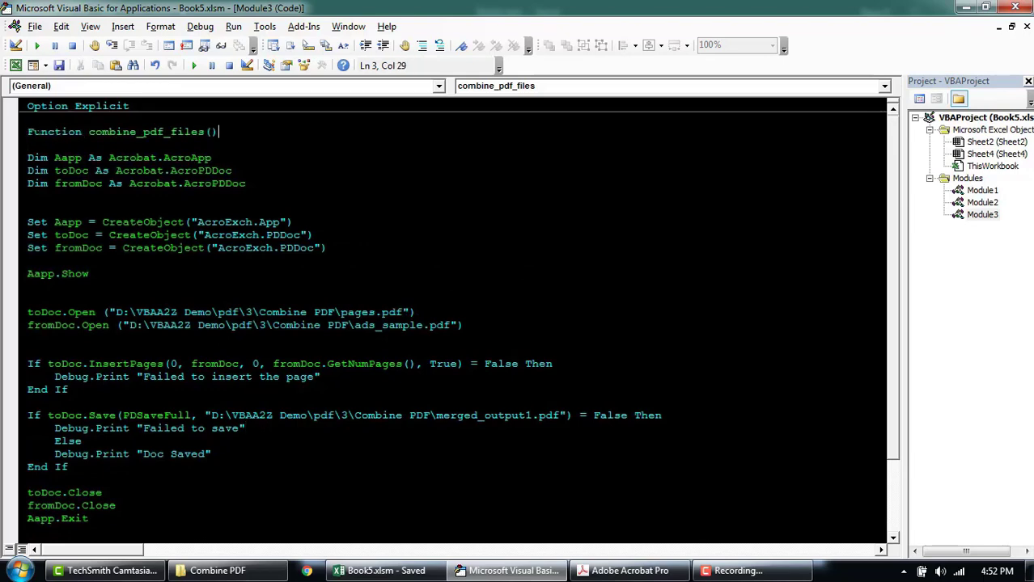
text(f1)
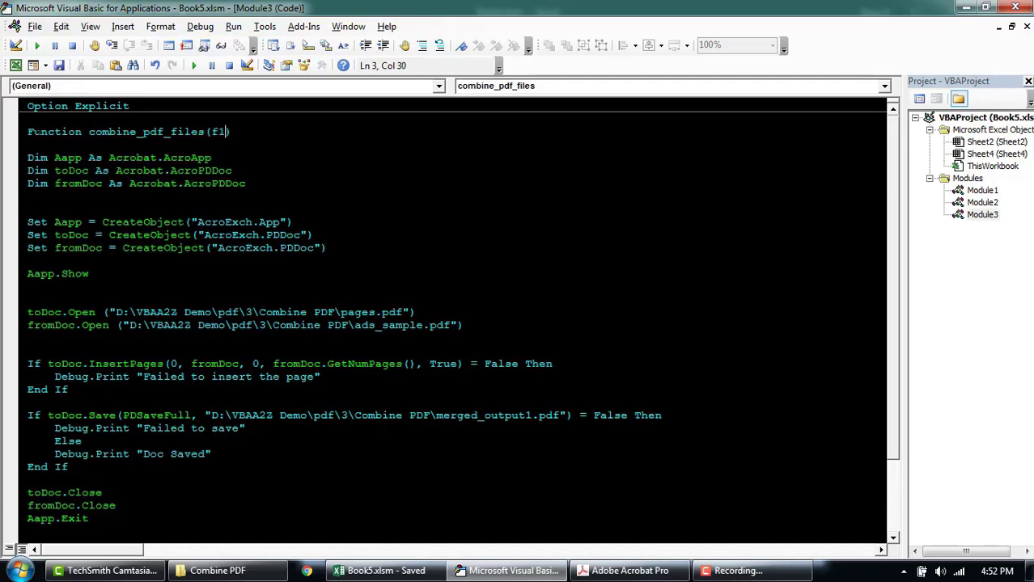
text(,f2)
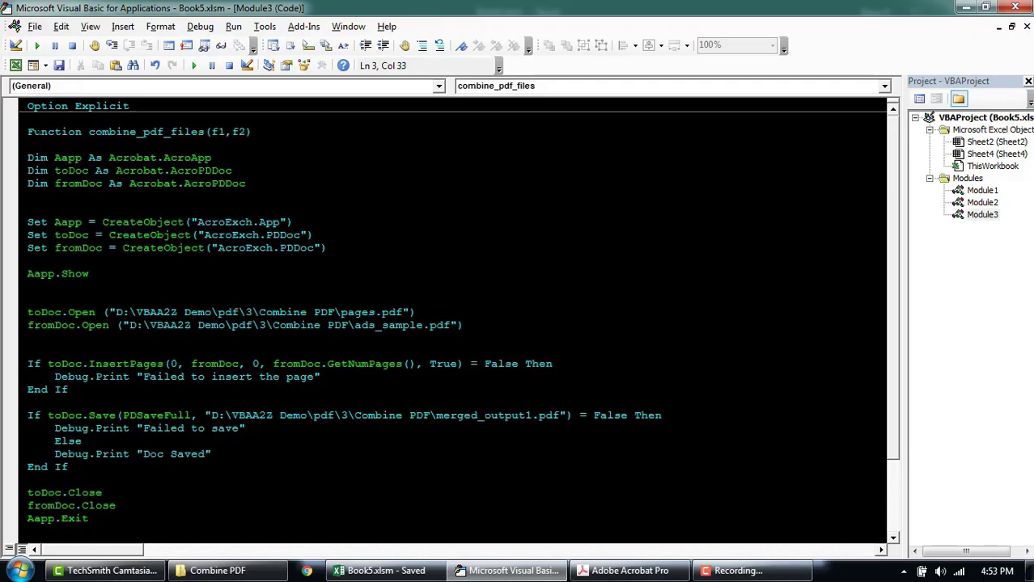